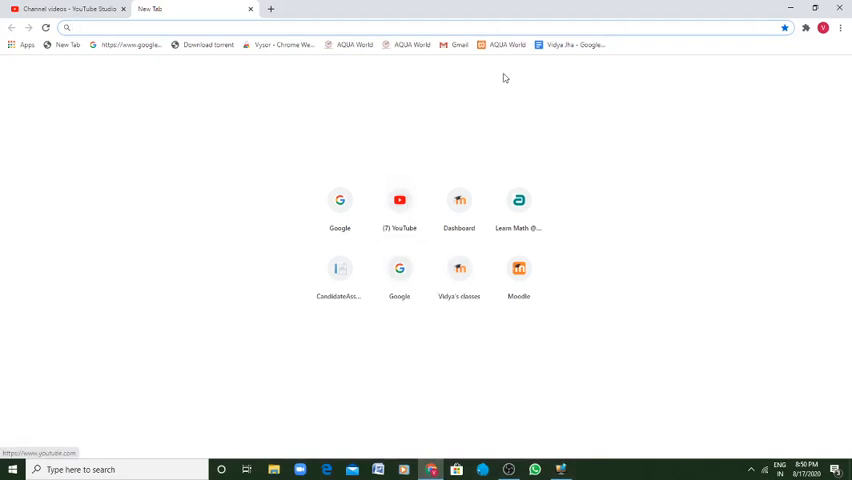
mouse_move(279, 346)
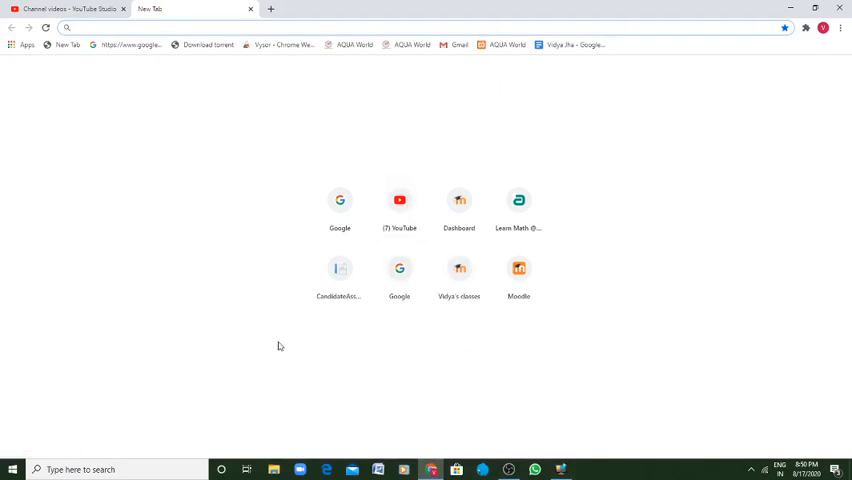
mouse_move(339, 205)
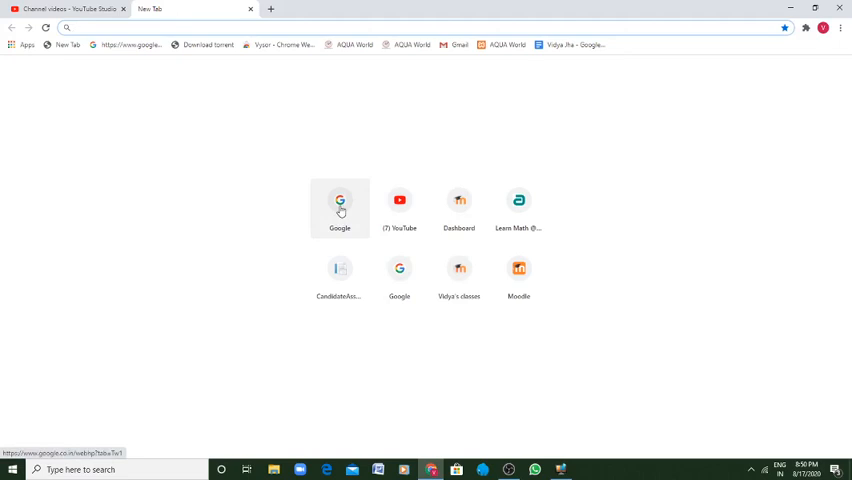
- Open the Google home page, peek at Add another account, then go back without signing in
left_click(339, 205)
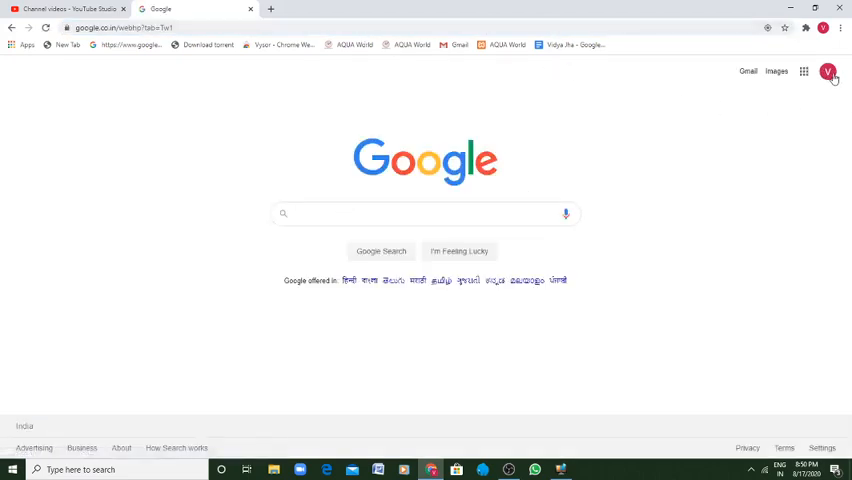
left_click(828, 71)
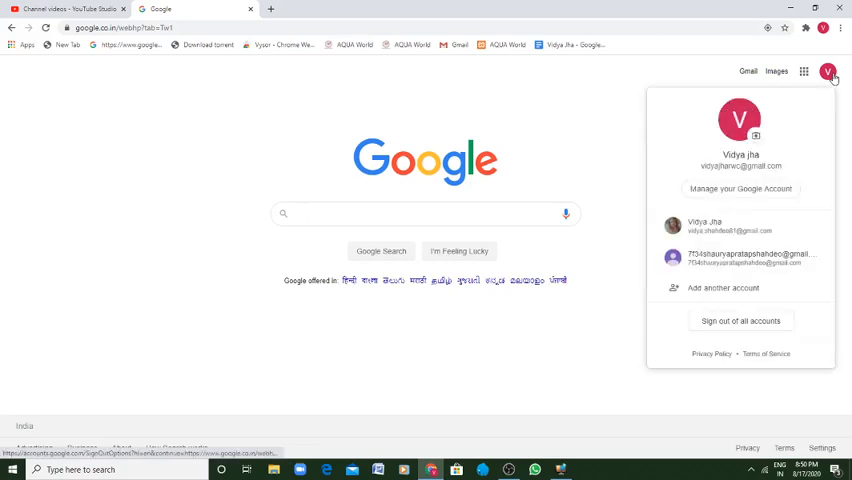
mouse_move(754, 210)
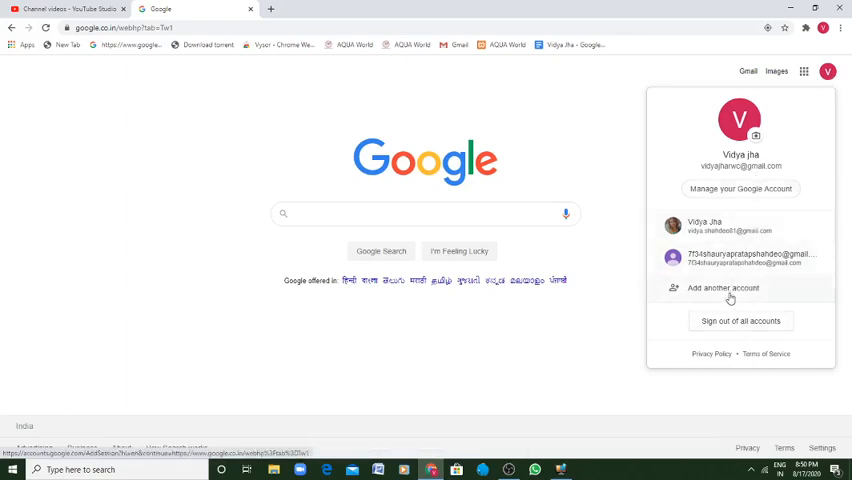
left_click(722, 288)
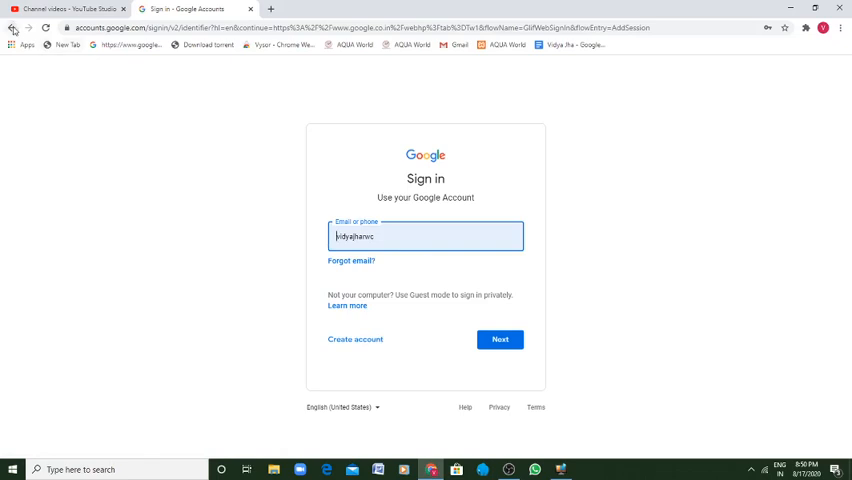
mouse_move(14, 27)
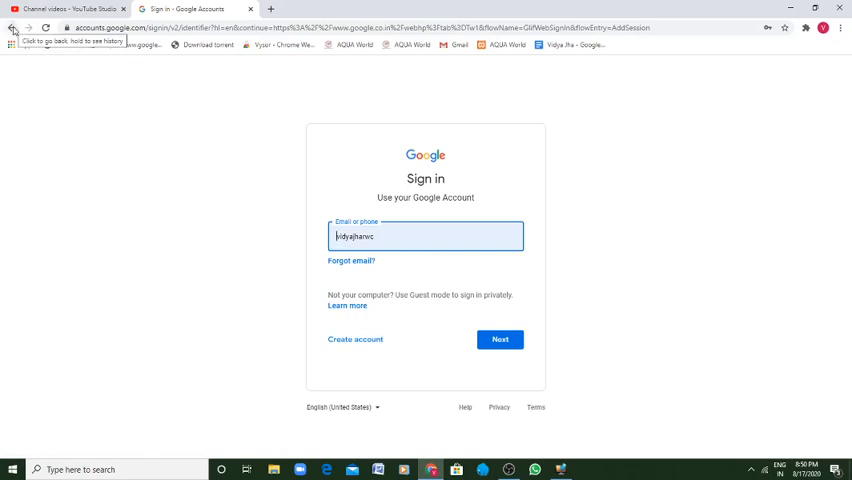
left_click(14, 27)
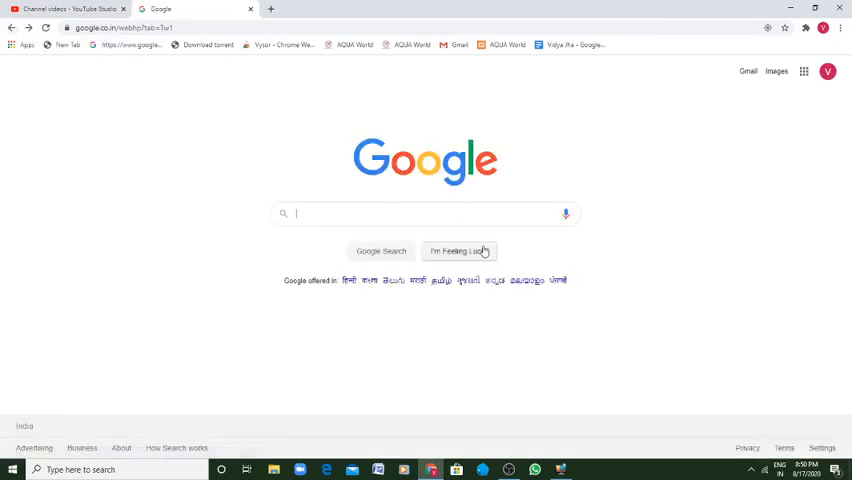
mouse_move(516, 195)
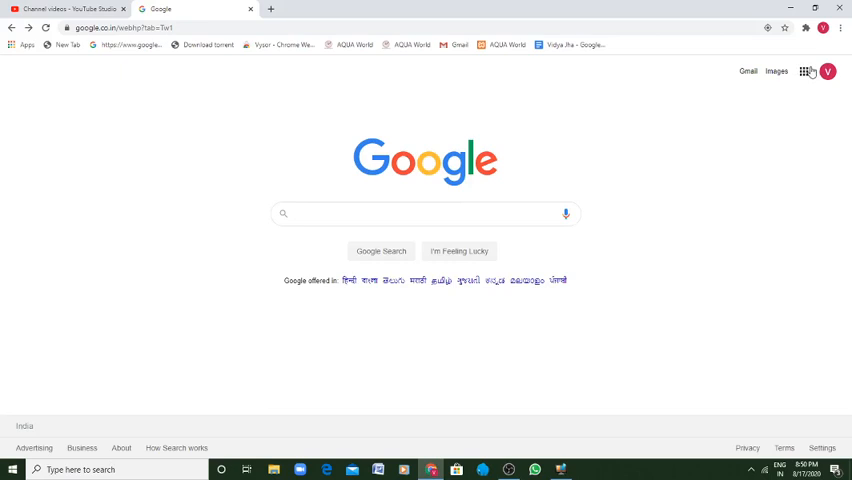
mouse_move(805, 71)
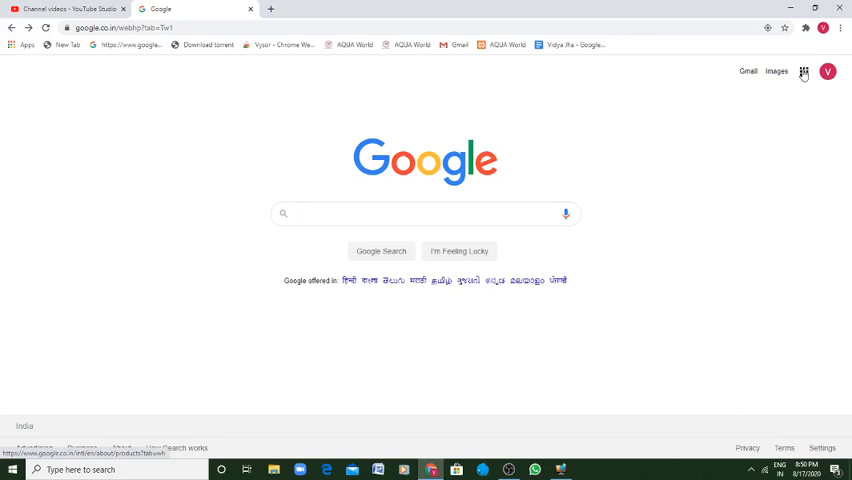
- Launch Classroom from the Google apps grid
left_click(804, 71)
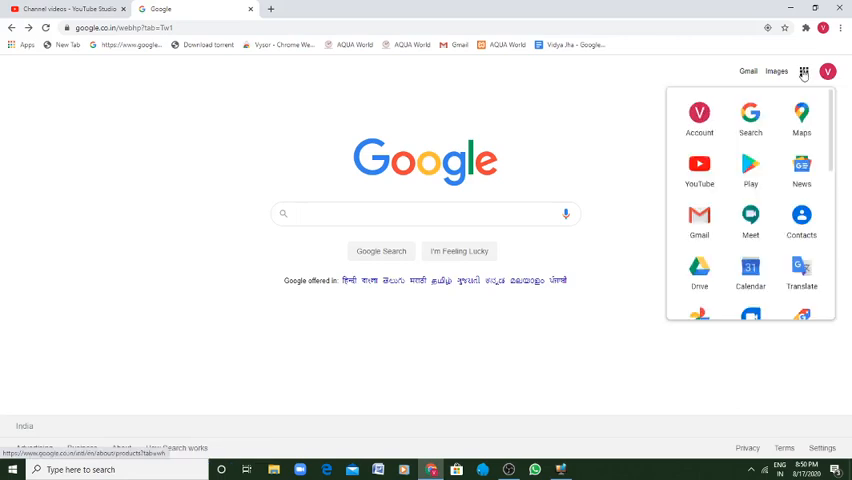
scroll("down", 3)
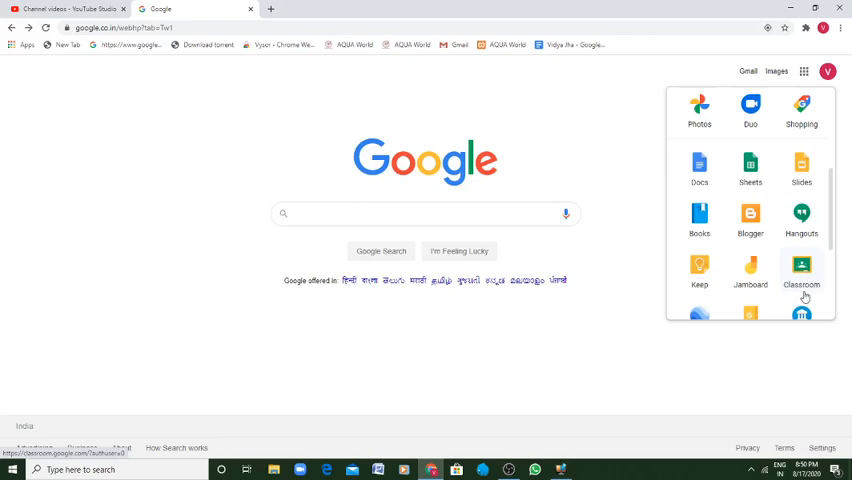
mouse_move(808, 277)
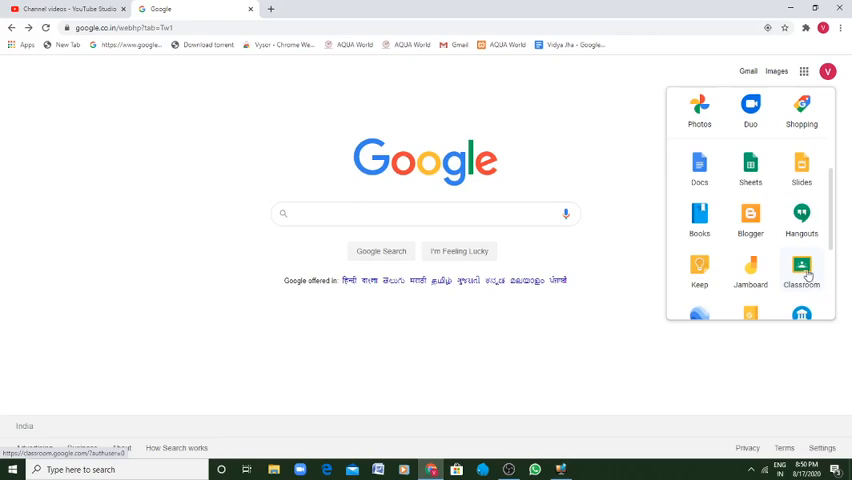
left_click(801, 270)
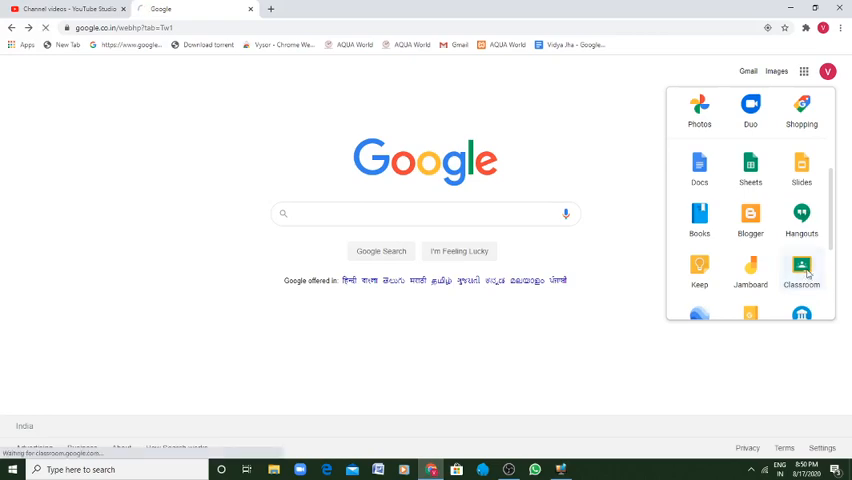
left_click(801, 270)
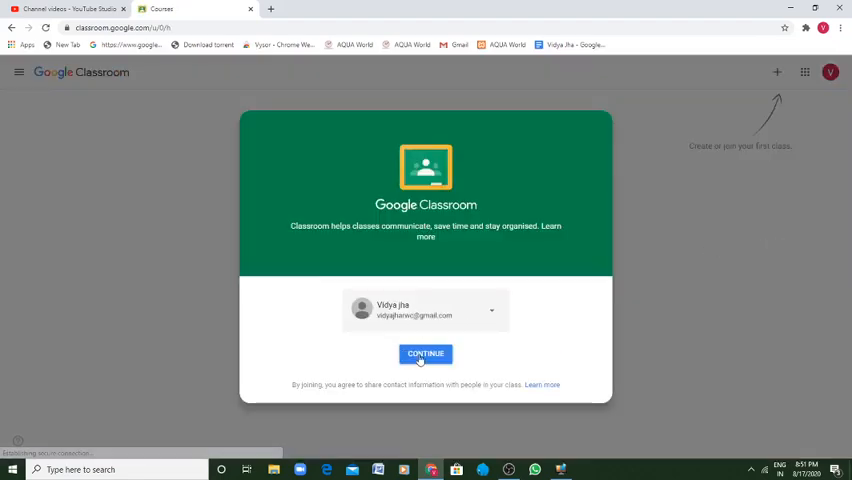
- Continue past the Classroom welcome card with the current account
left_click(425, 353)
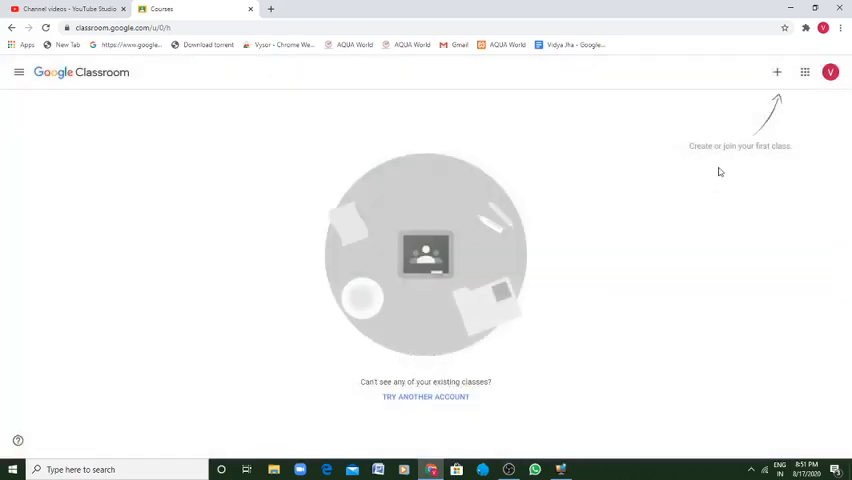
mouse_move(83, 55)
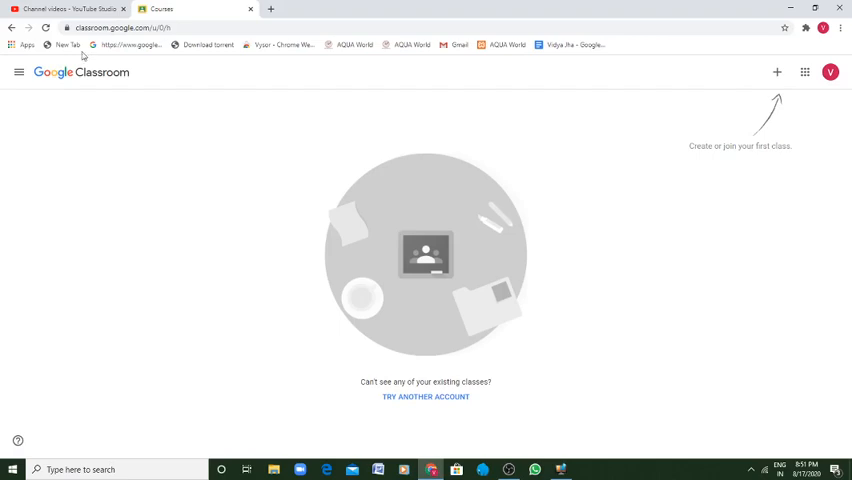
mouse_move(398, 304)
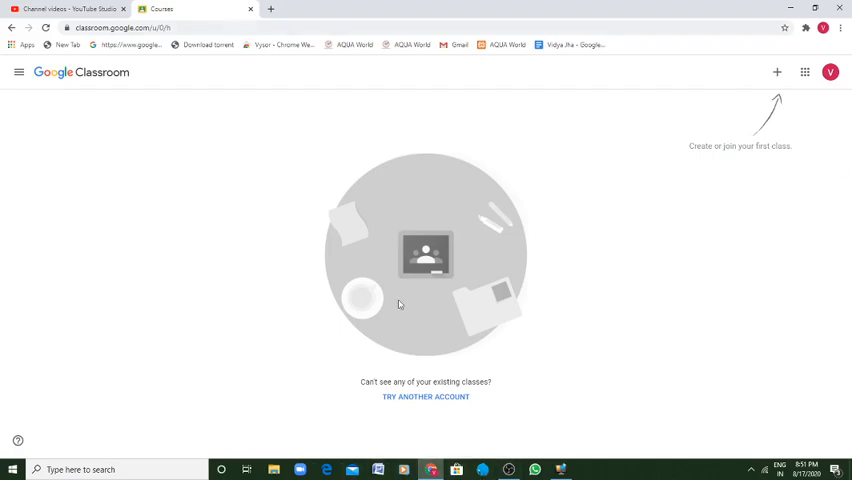
mouse_move(453, 295)
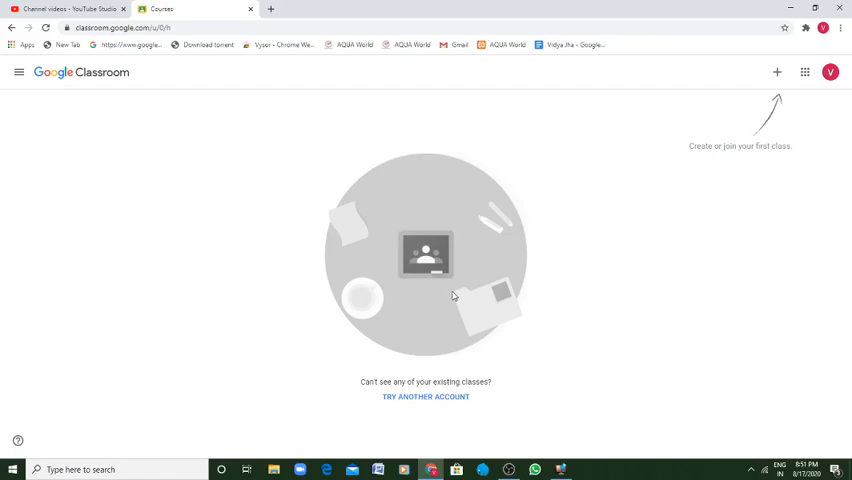
mouse_move(824, 120)
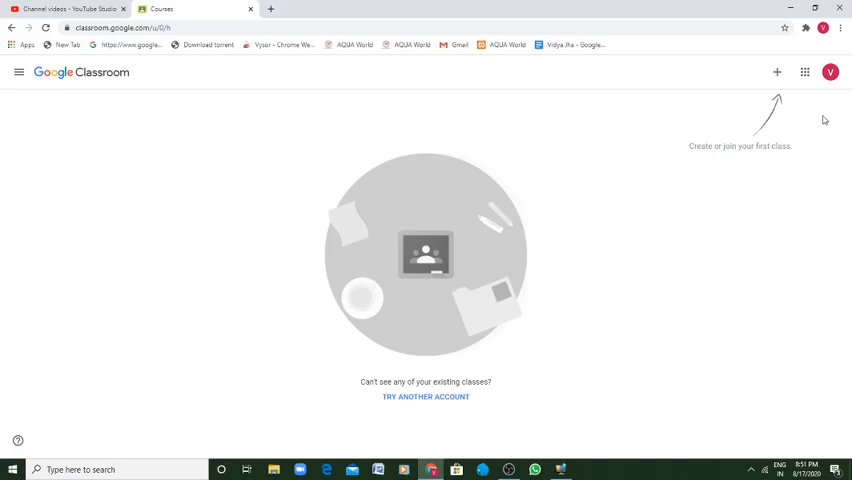
mouse_move(777, 72)
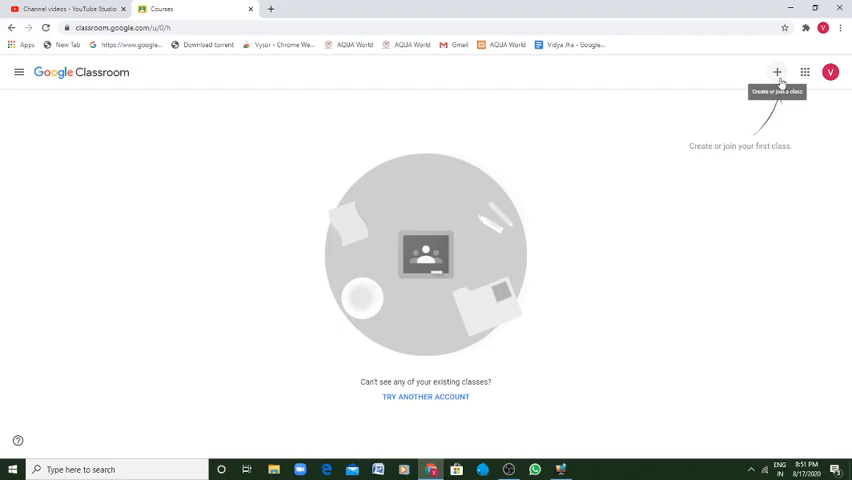
- Choose Create class and acknowledge the school-use notice to reach the class form
left_click(777, 72)
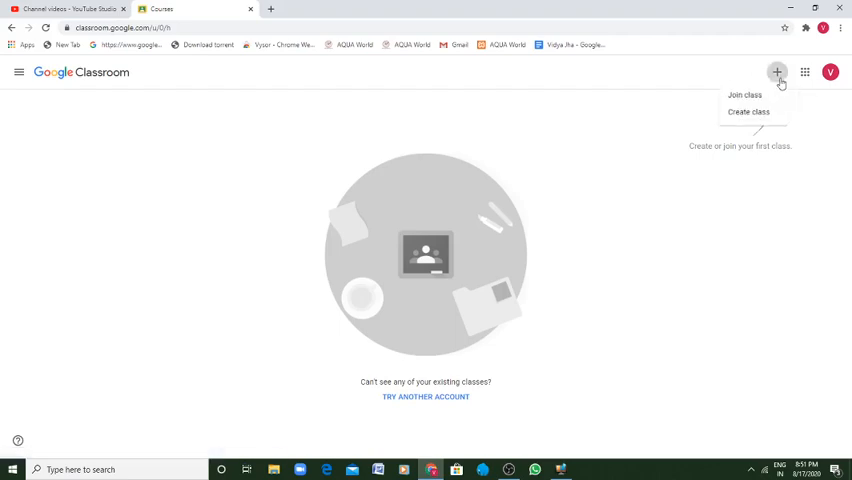
mouse_move(744, 95)
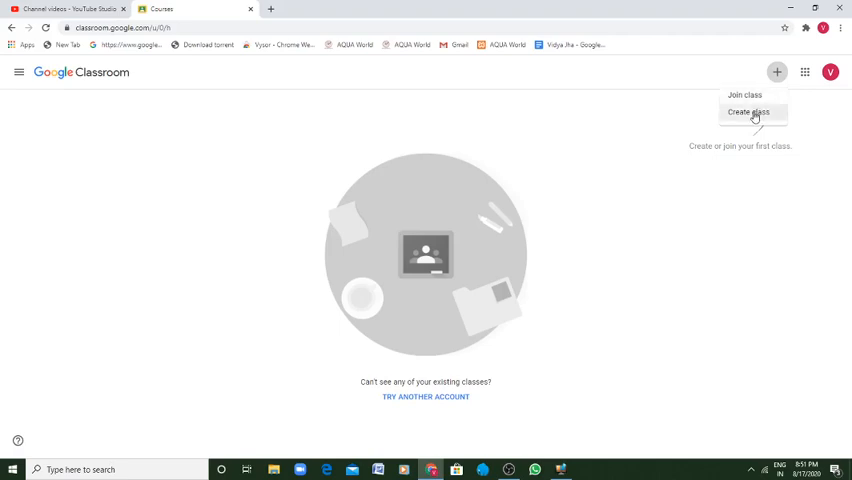
left_click(749, 112)
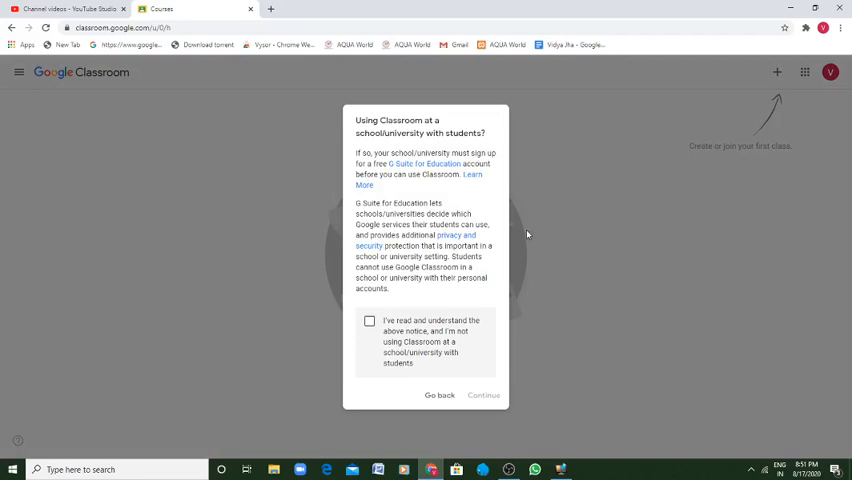
left_click(369, 320)
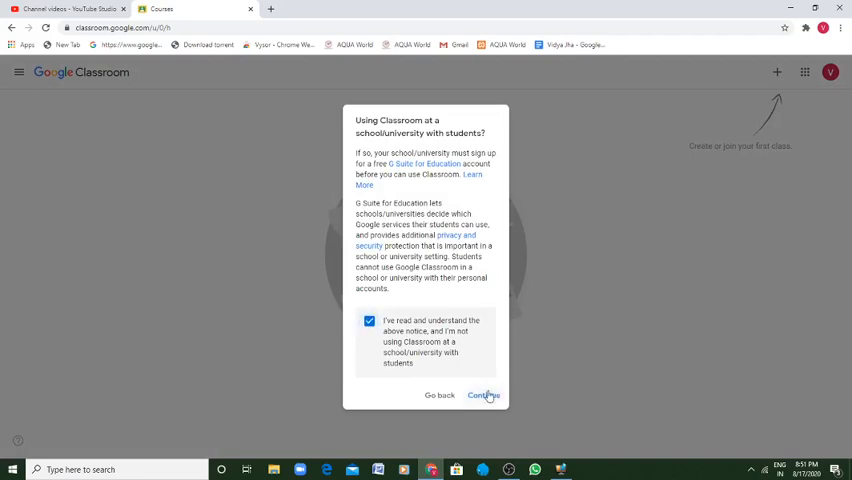
left_click(484, 395)
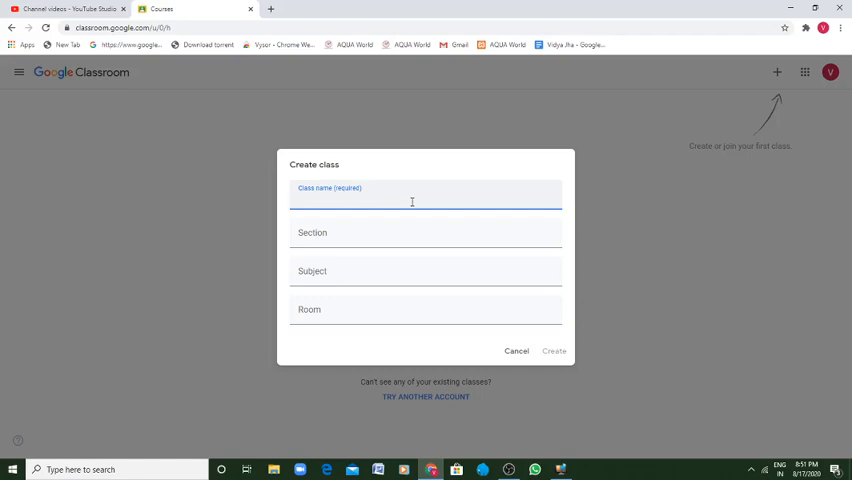
- Fill in class name 'BBA' and subject 'Ethics', then create the class
type("BB")
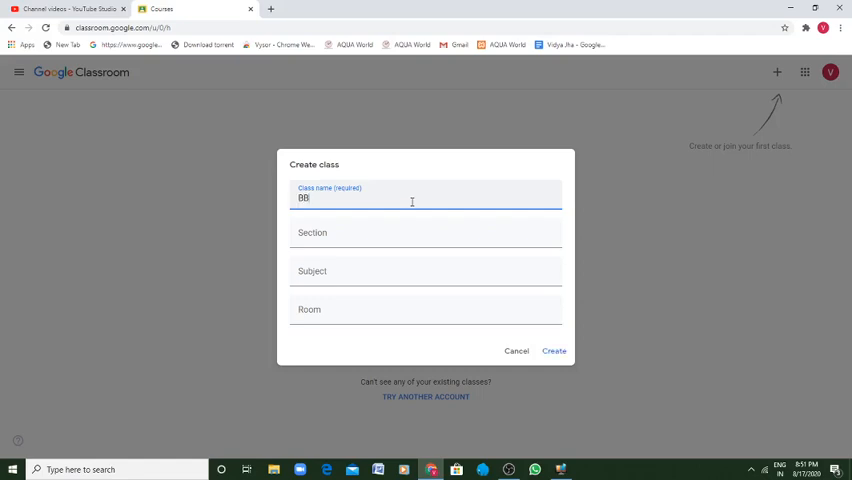
left_click(403, 271)
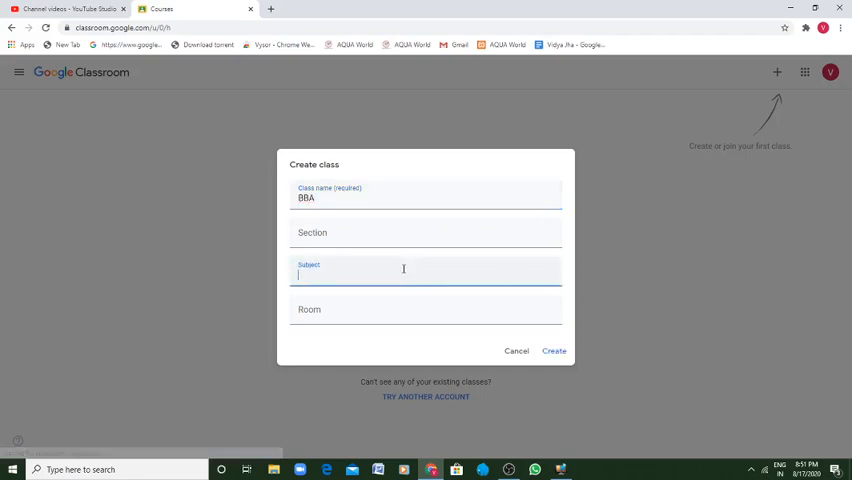
type("Ethics")
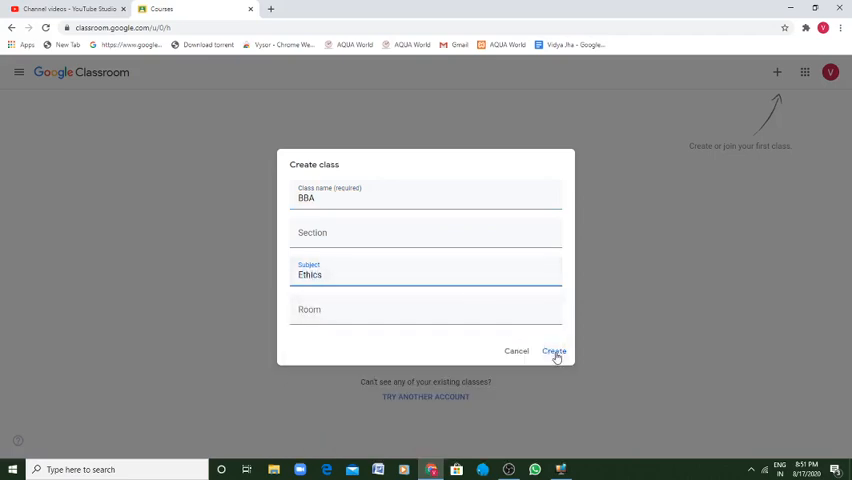
left_click(553, 351)
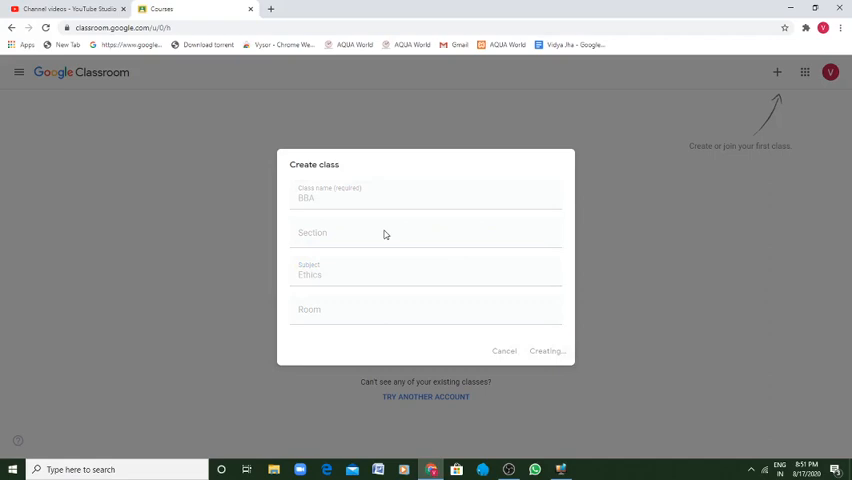
mouse_move(285, 243)
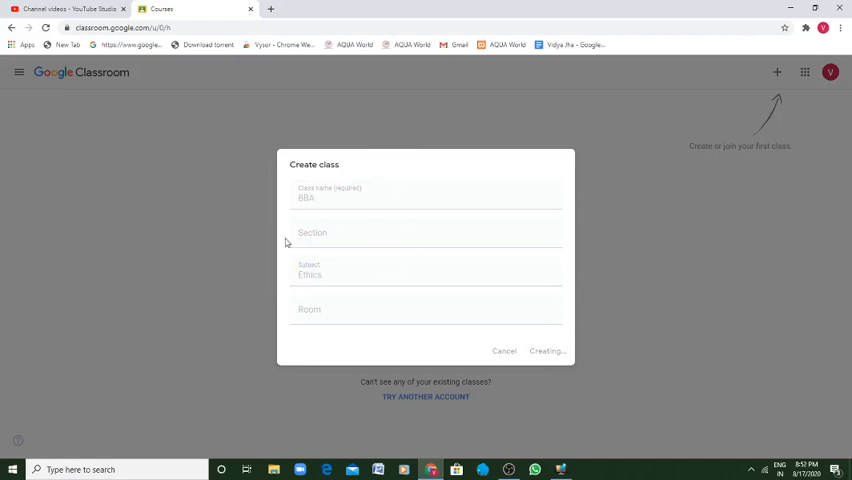
mouse_move(357, 314)
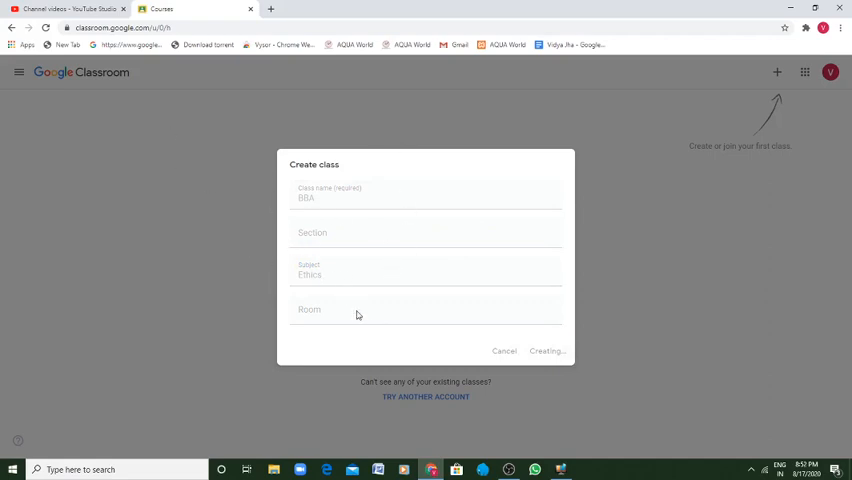
left_click(547, 351)
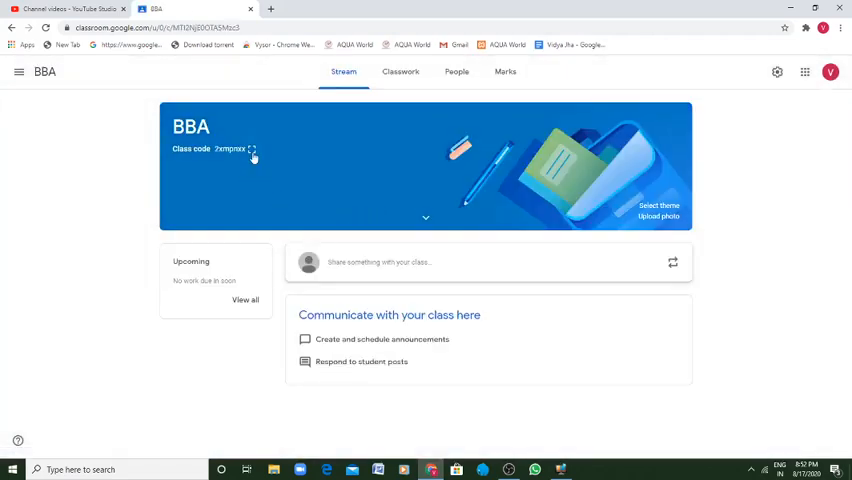
left_click(253, 153)
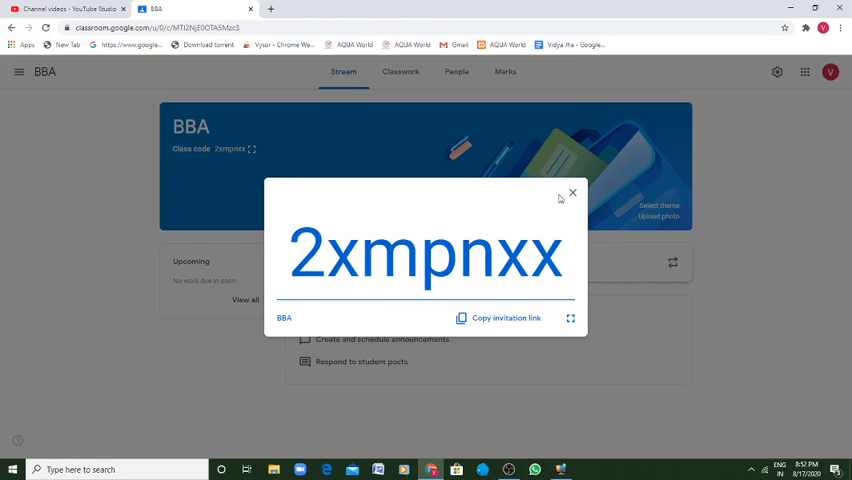
left_click(573, 192)
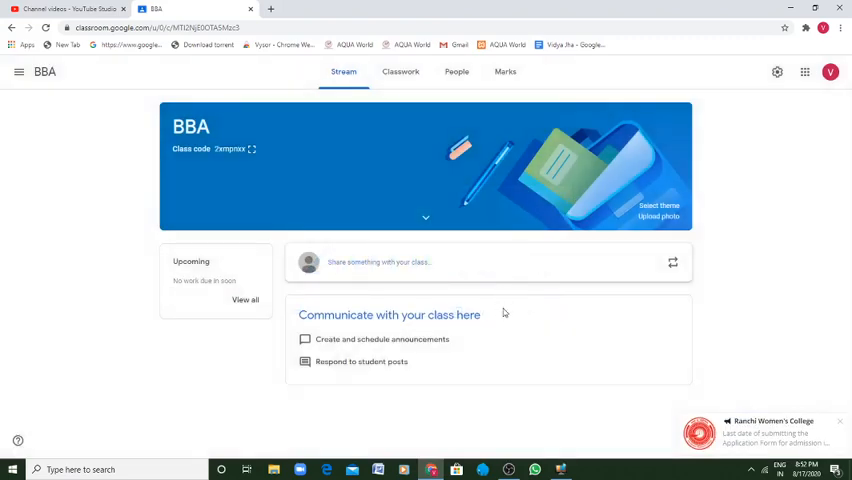
mouse_move(698, 409)
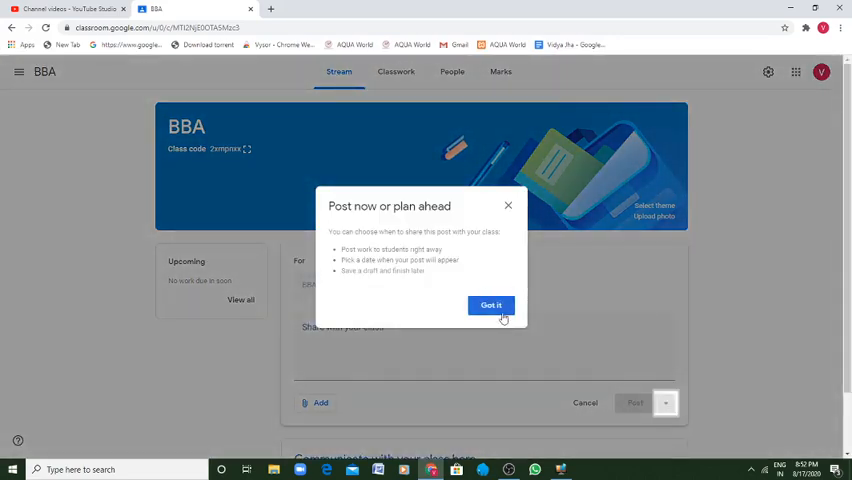
- Dismiss the scheduling tip, draft 'Welcome to the class', and show attachment options
left_click(491, 305)
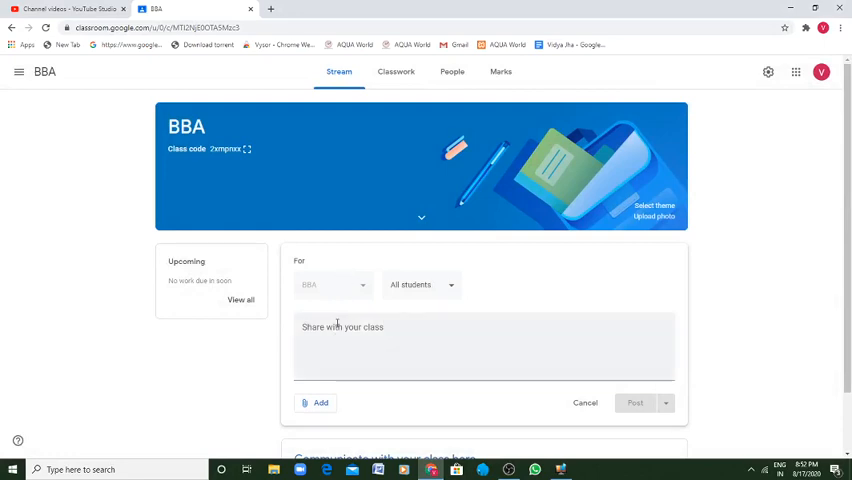
type("Welc")
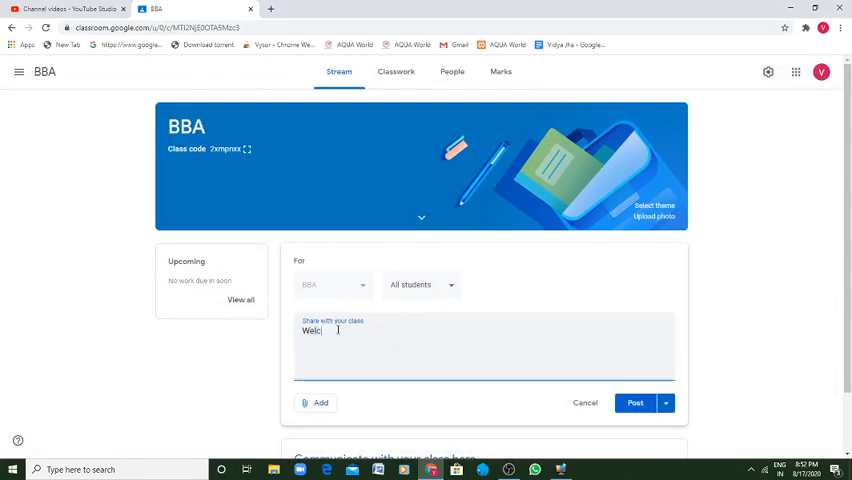
type("ome to the class")
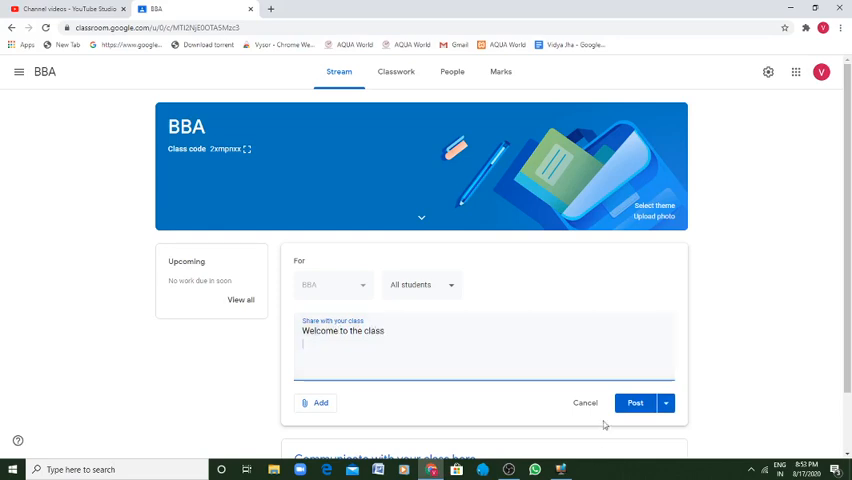
left_click(316, 402)
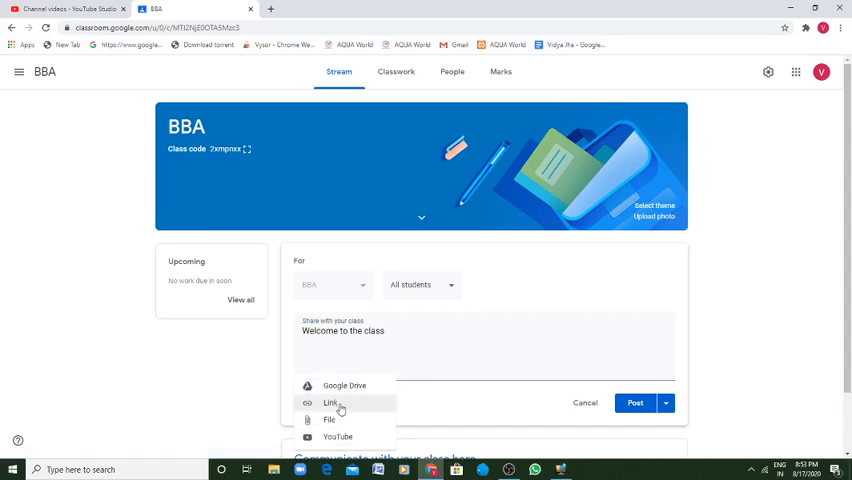
mouse_move(345, 388)
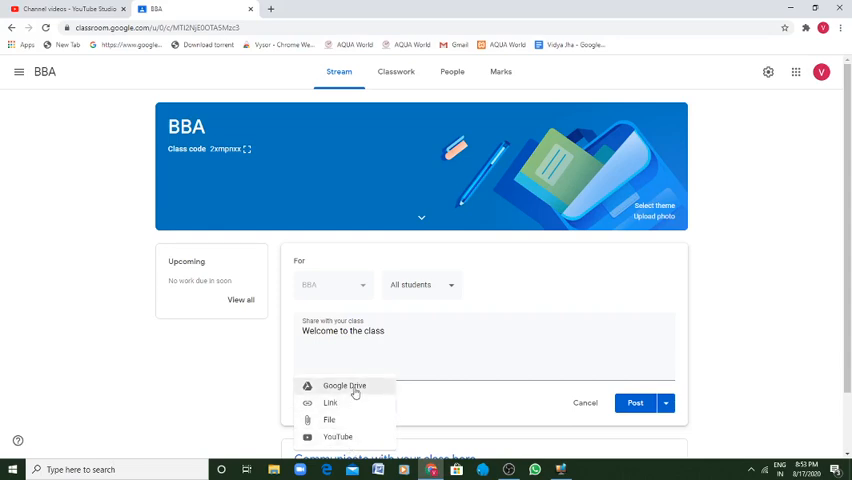
- Insert 'Untitled presentation' from Google Drive's Recent files into the post
left_click(344, 386)
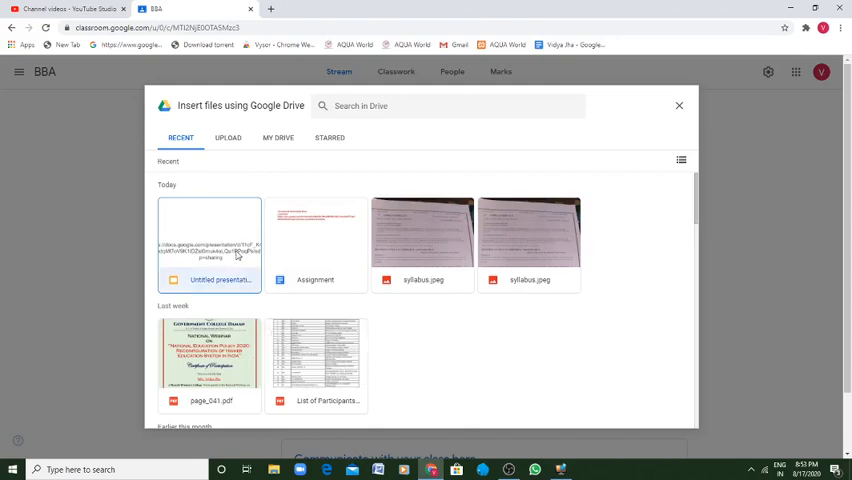
left_click(209, 232)
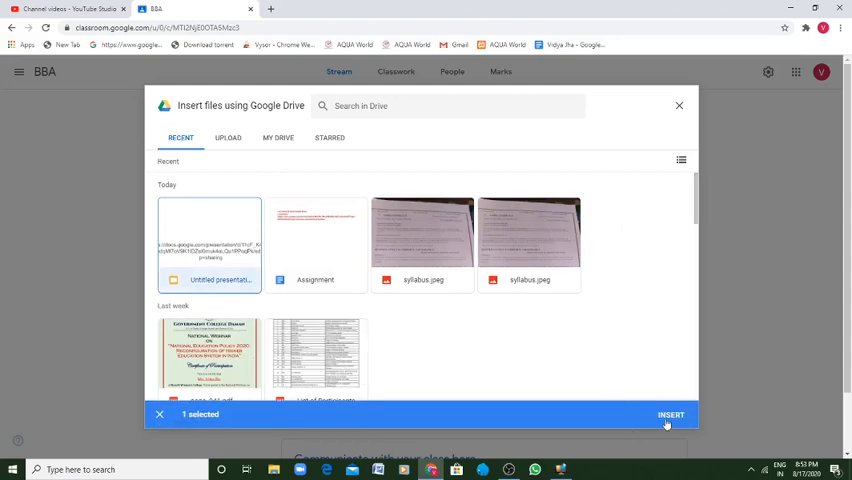
left_click(670, 414)
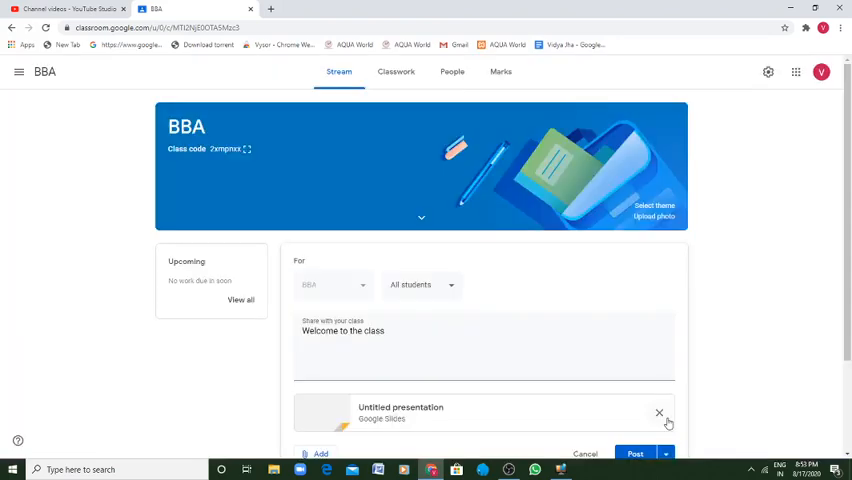
- Post the 'Welcome to the class' announcement with its presentation to the stream
scroll("down", 3)
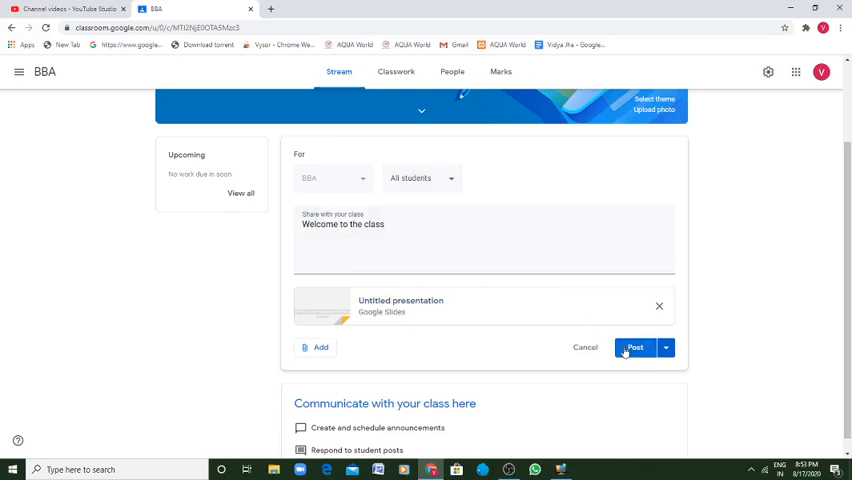
left_click(634, 347)
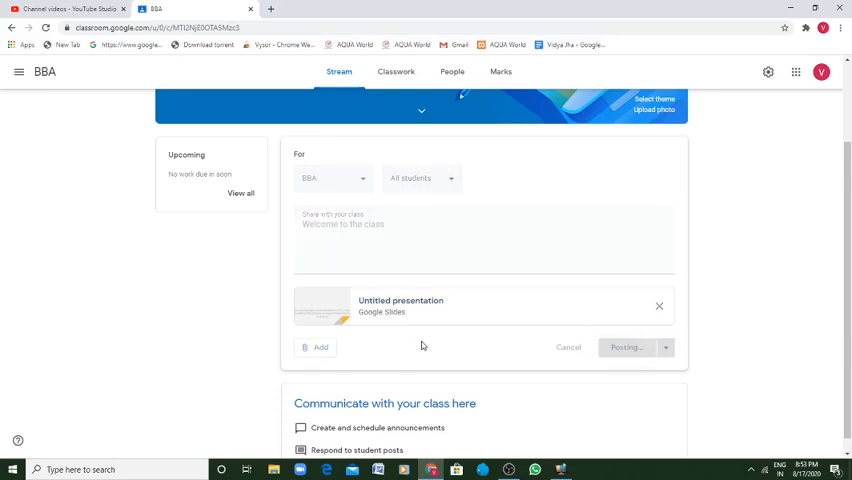
scroll("up", 3)
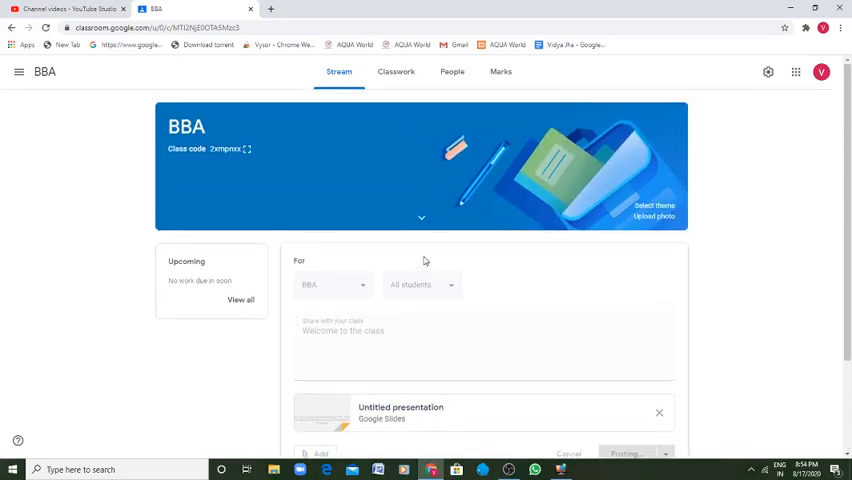
left_click(624, 453)
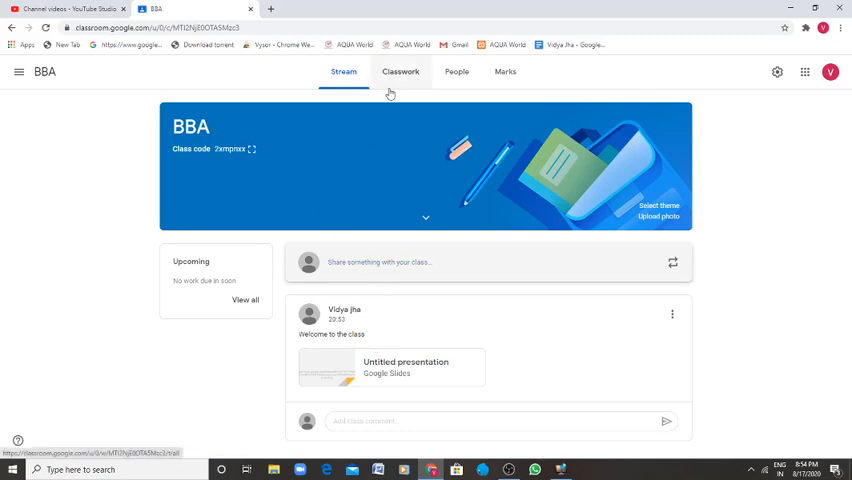
mouse_move(391, 22)
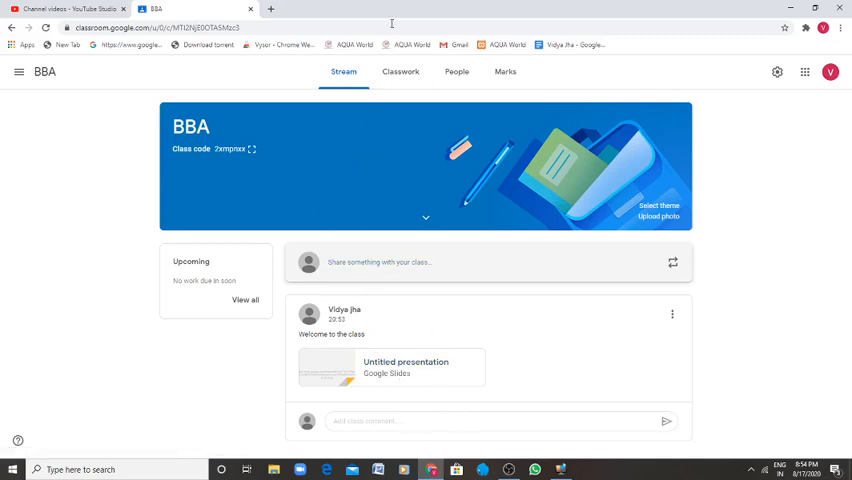
- Go to the BBA Classwork page and open the Create menu
left_click(400, 71)
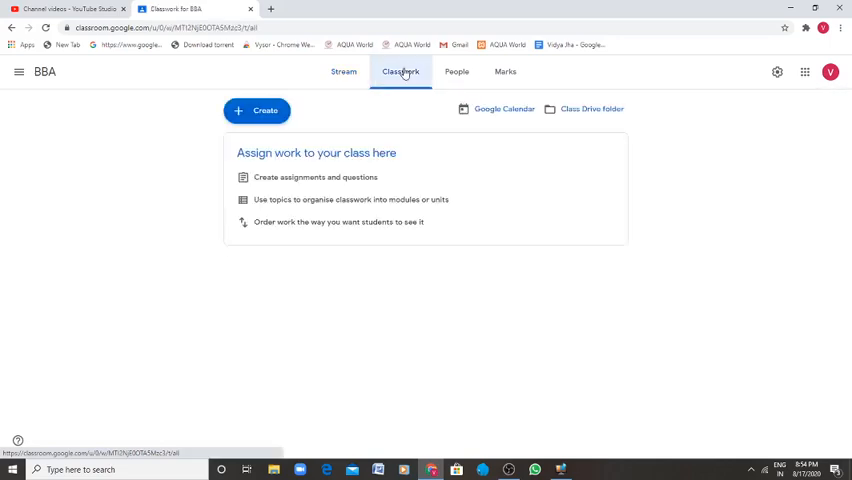
mouse_move(327, 131)
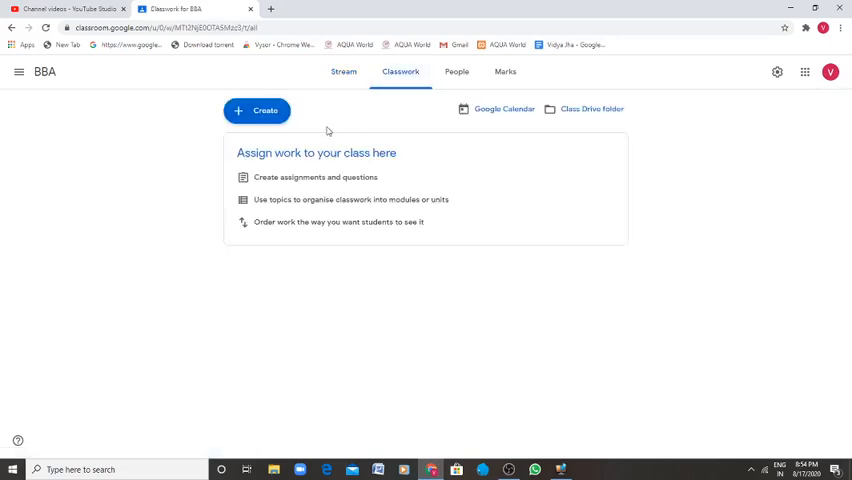
mouse_move(435, 135)
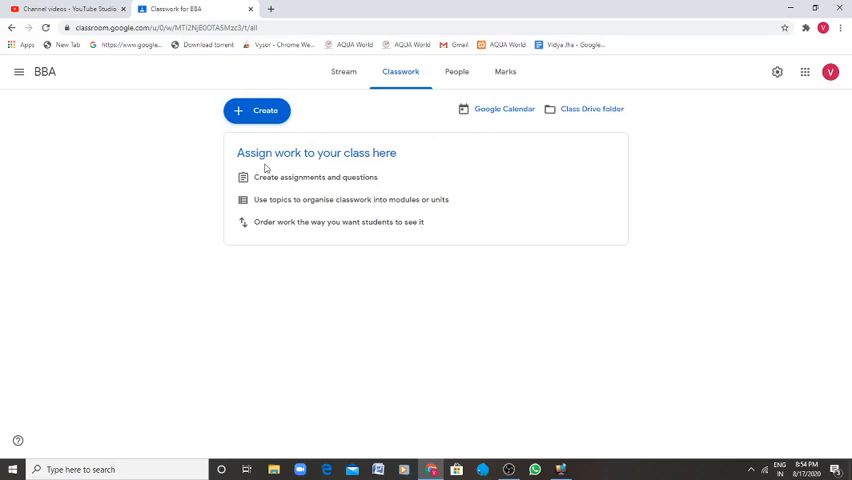
mouse_move(340, 191)
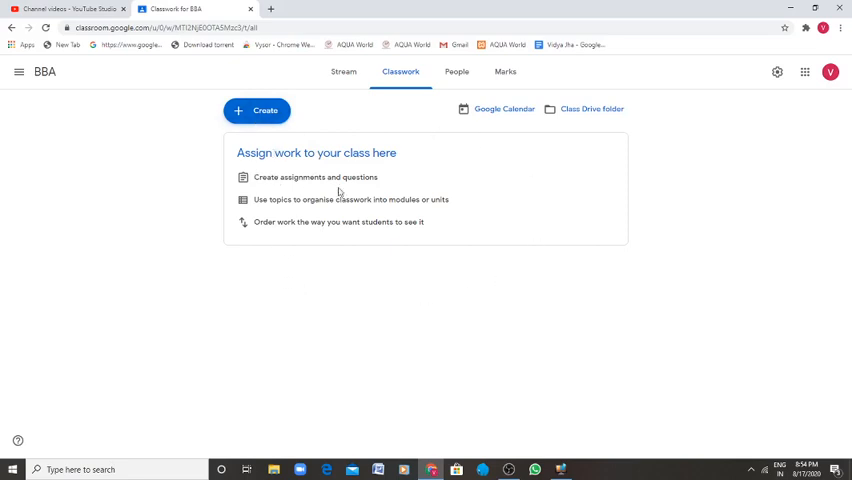
mouse_move(280, 162)
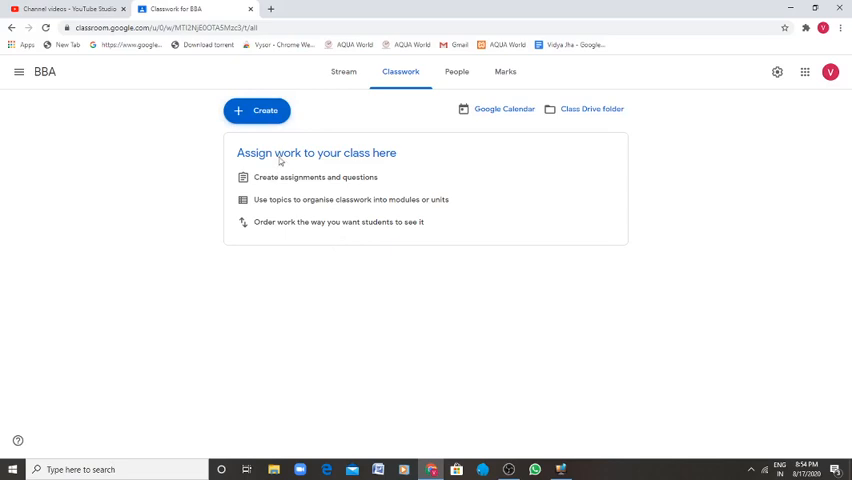
left_click(256, 110)
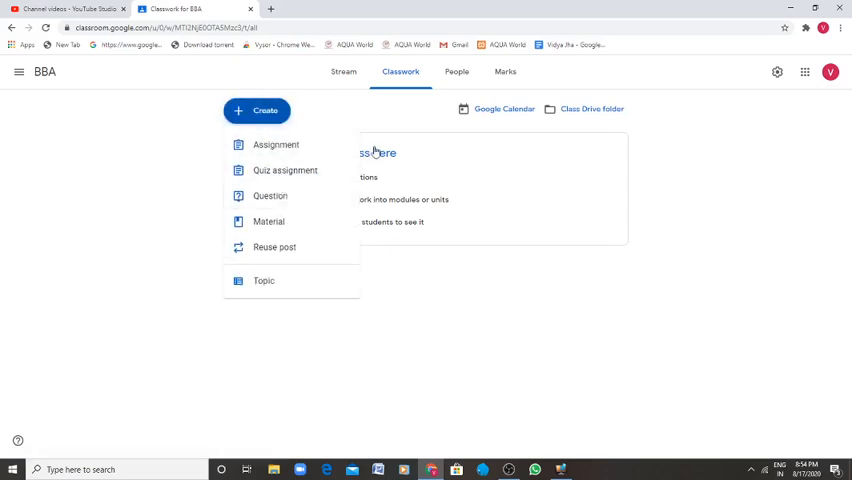
- Create and assign an assignment titled 'Assignment', dismissing the topics tip
left_click(276, 145)
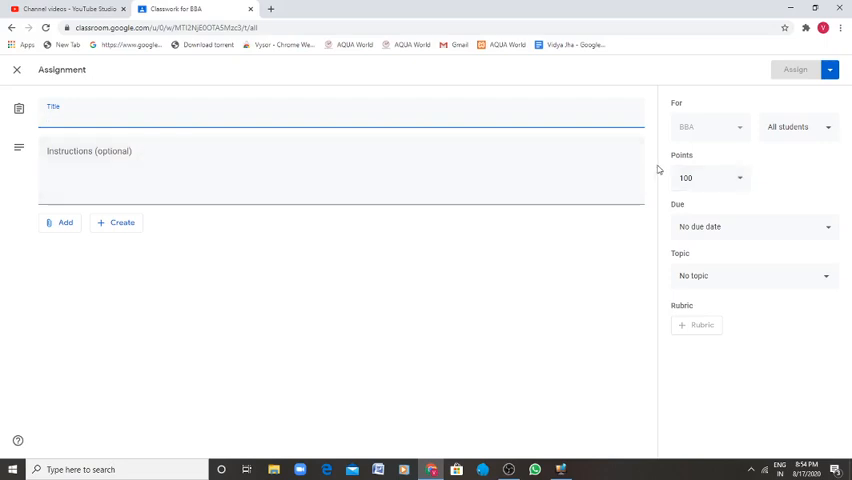
type("Assignment")
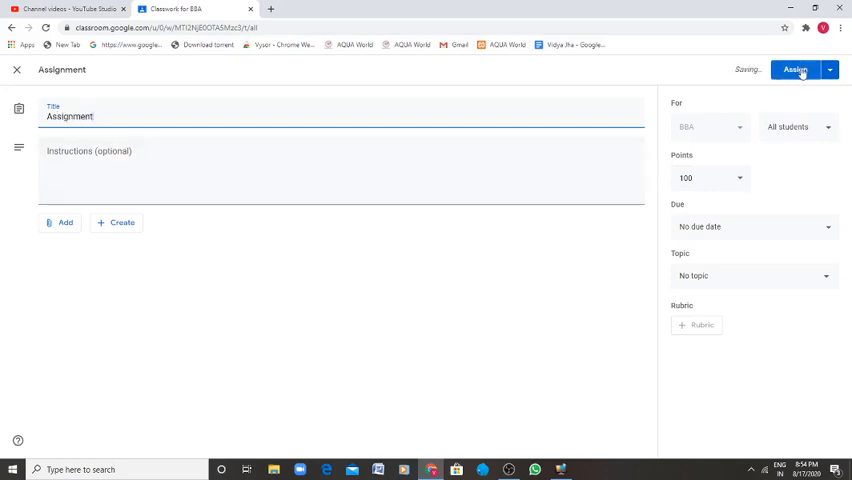
left_click(795, 69)
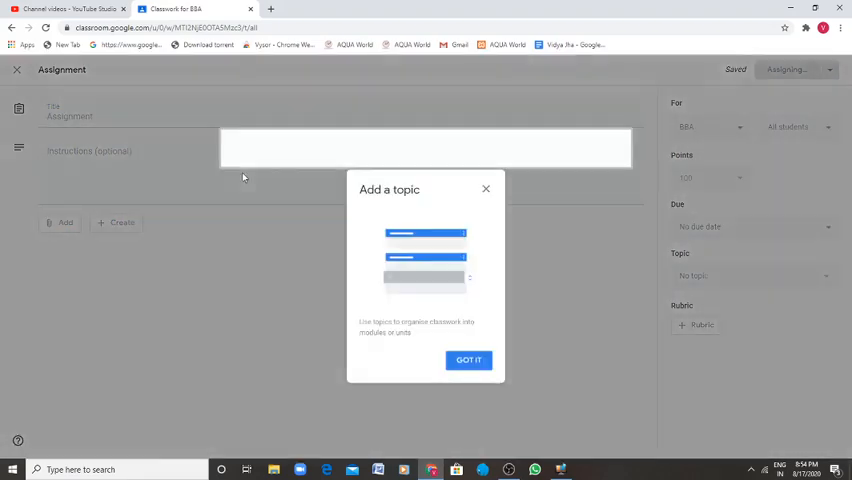
left_click(469, 360)
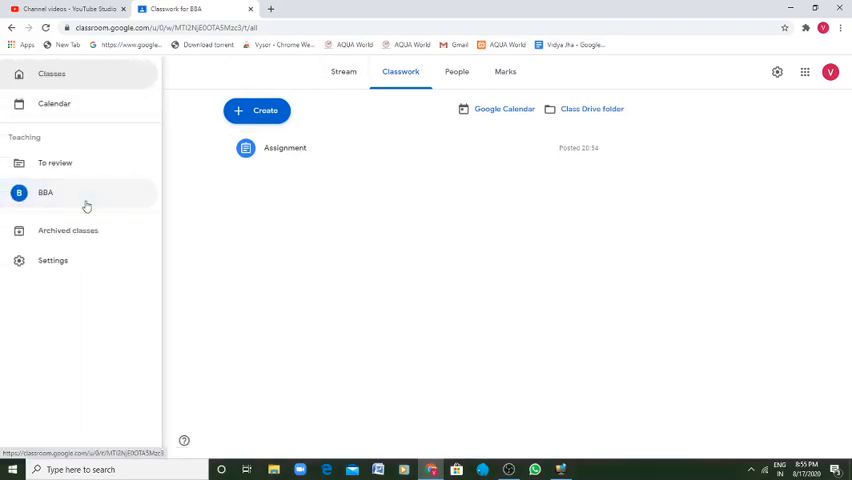
- Review the BBA stream and its empty People page, dismiss the tip, and show signed-in accounts
left_click(45, 192)
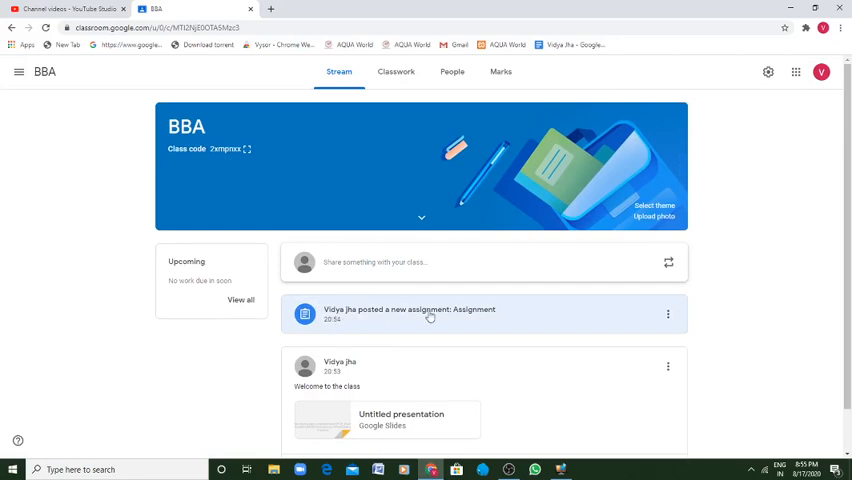
mouse_move(489, 300)
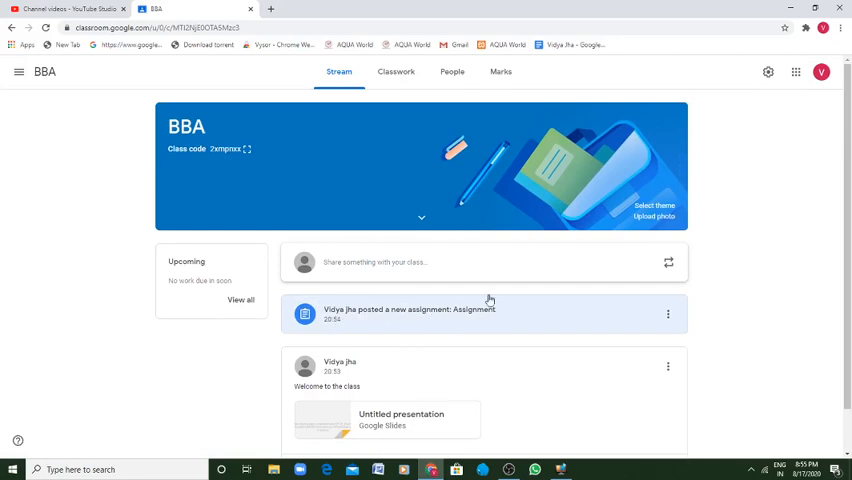
left_click(452, 71)
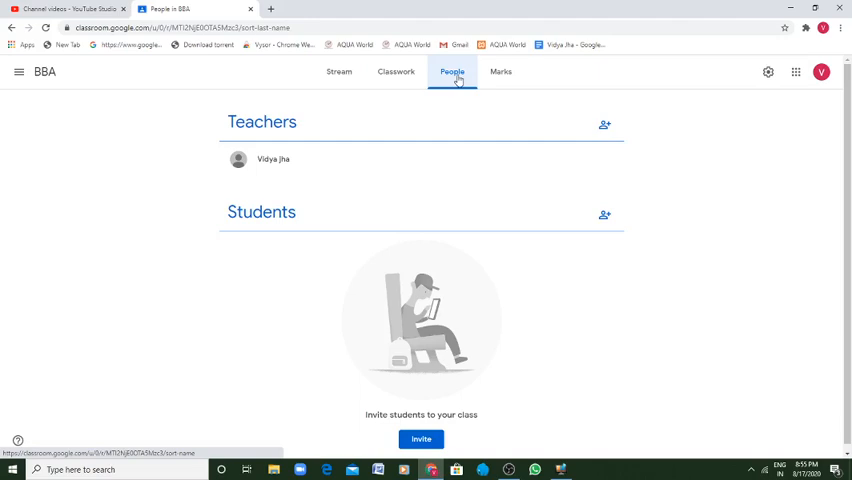
left_click(504, 71)
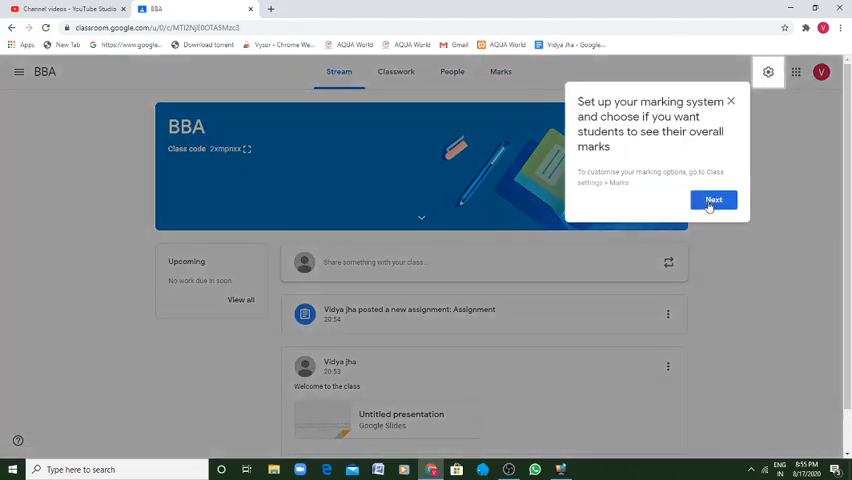
left_click(714, 200)
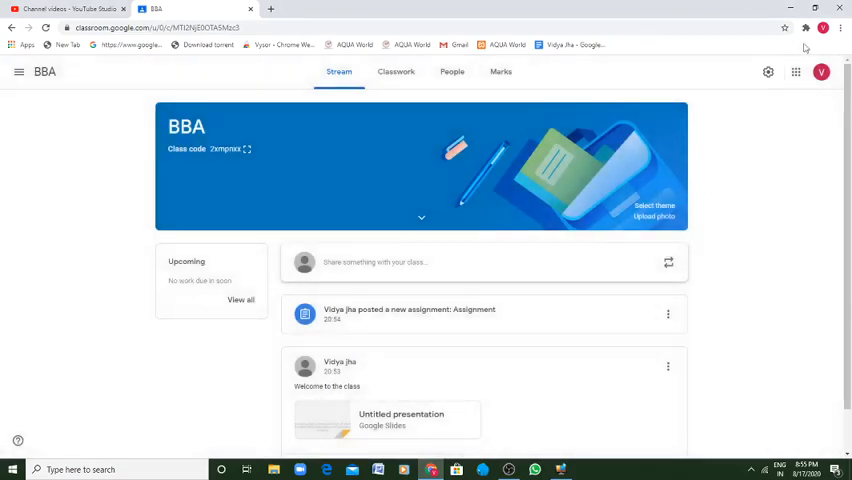
left_click(820, 71)
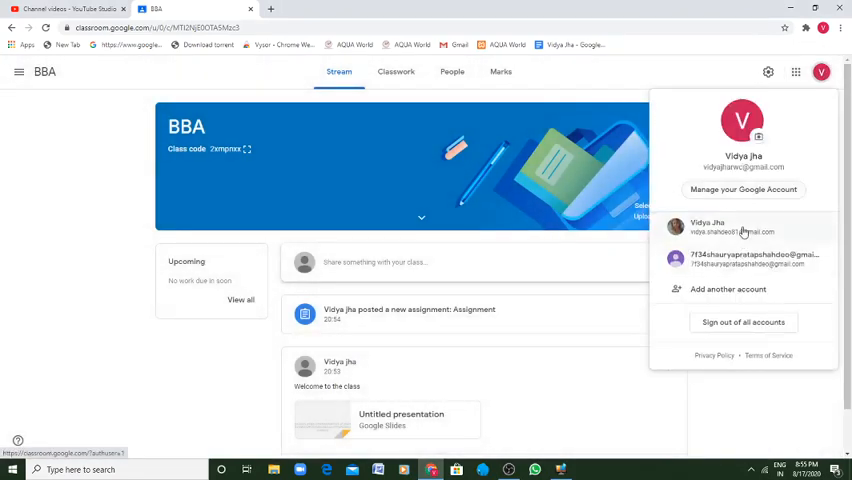
- Switch to the other Vidya Jha account and open BBA sem III Session 2019-22
left_click(743, 227)
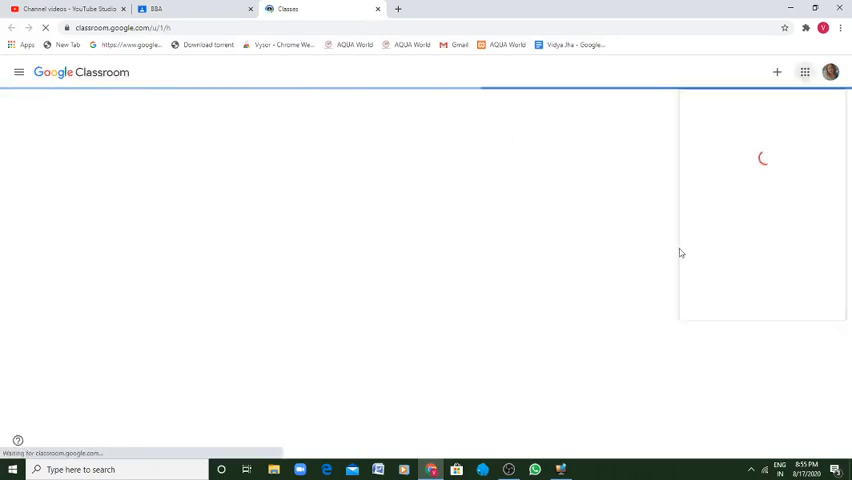
left_click(805, 72)
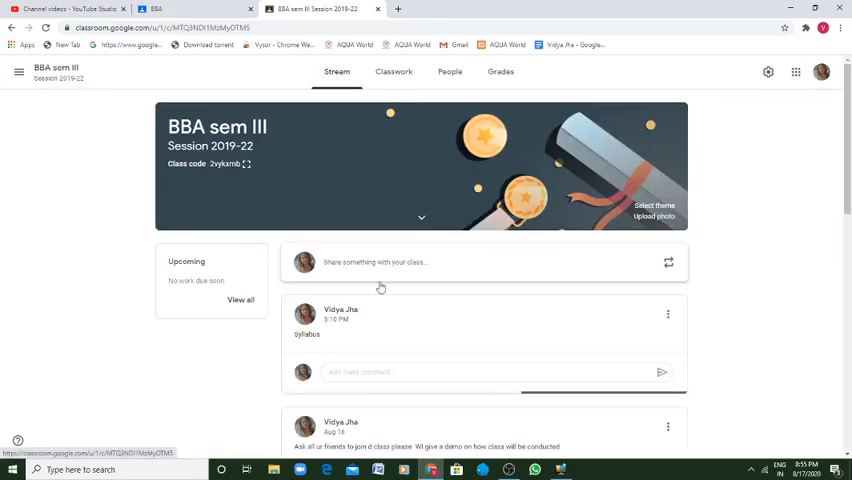
scroll("down", 3)
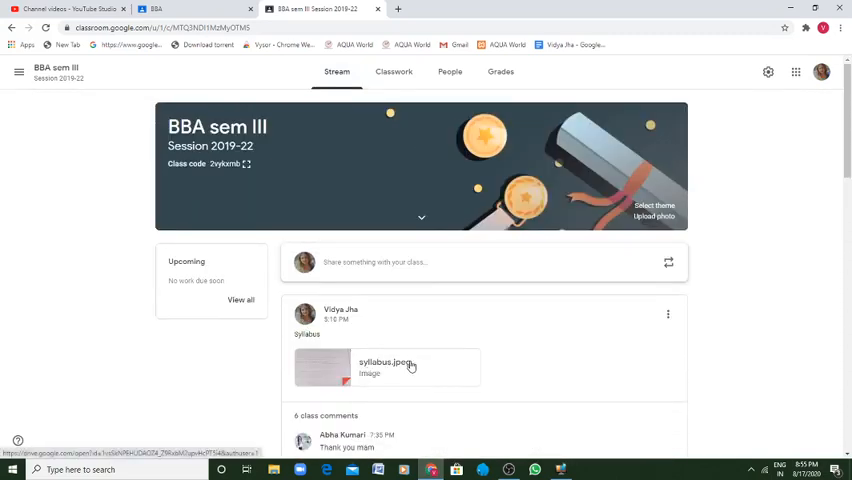
left_click(397, 71)
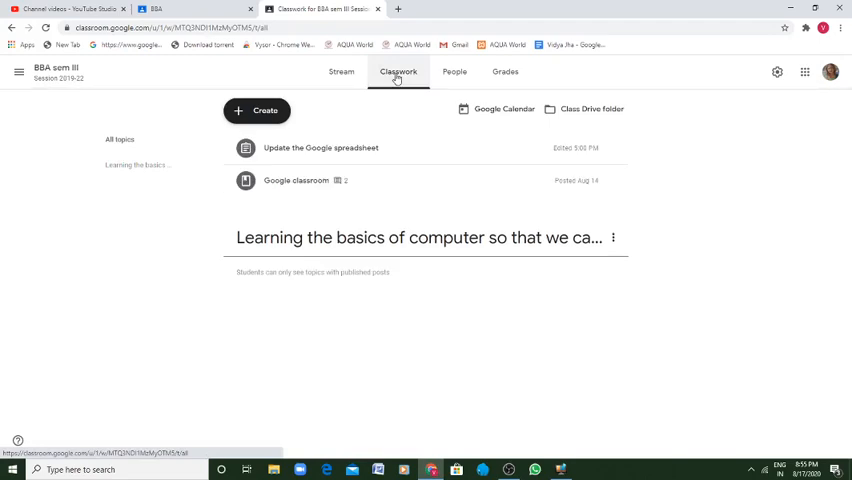
left_click(449, 71)
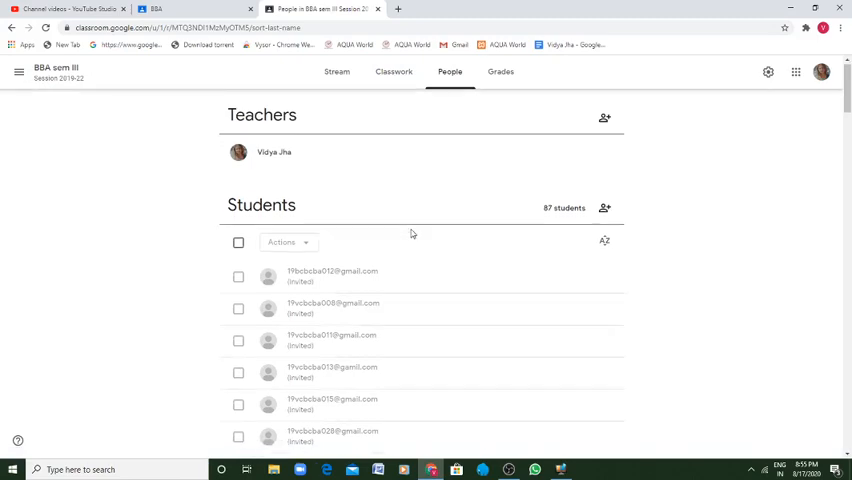
scroll("down", 3)
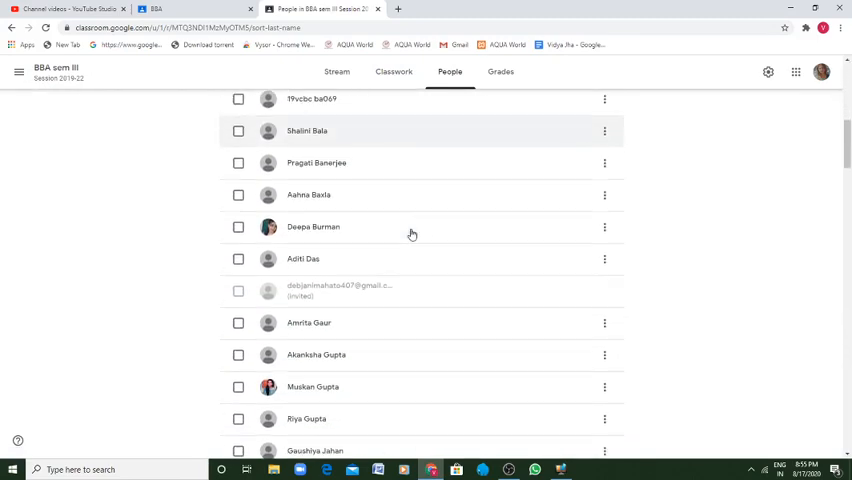
scroll("down", 3)
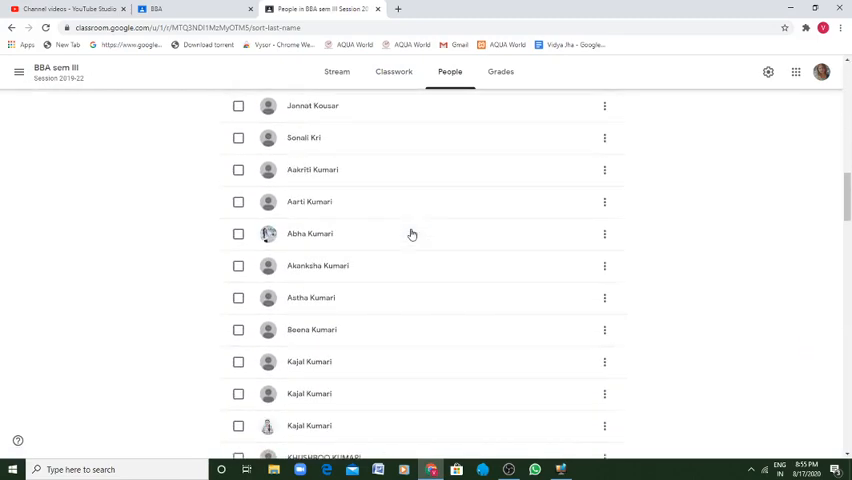
scroll("down", 3)
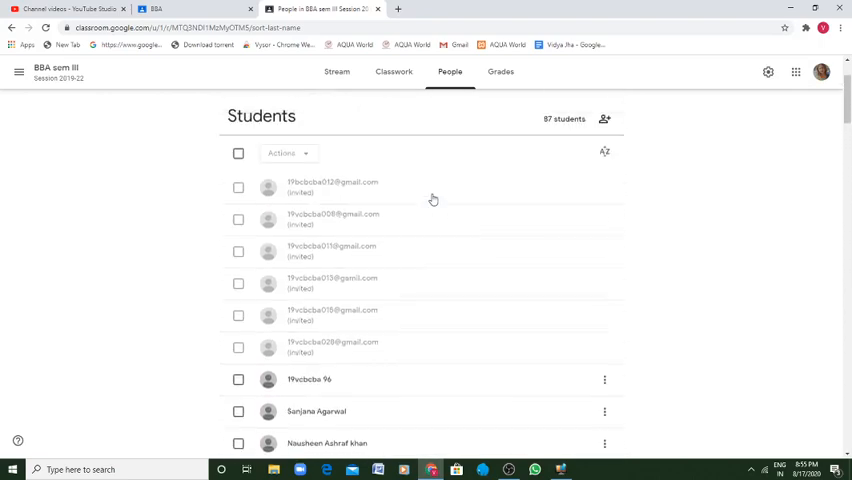
scroll("up", 3)
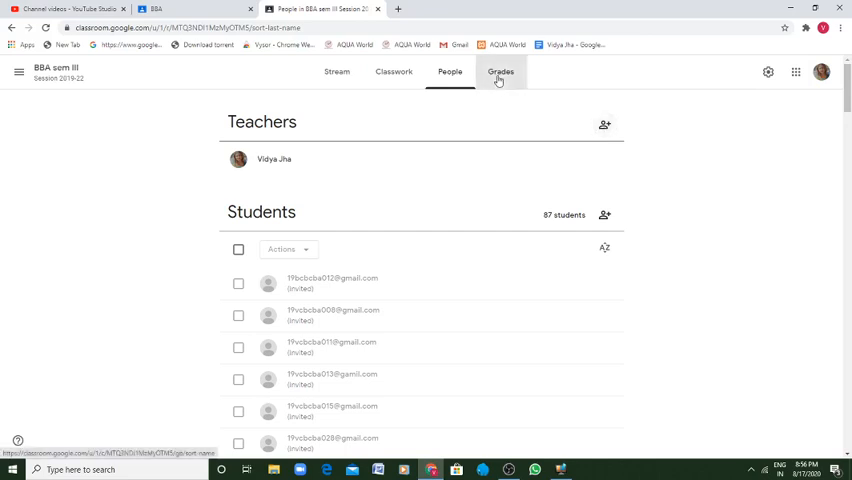
- Show the BBA sem III gradebook with students and the N/A class average
left_click(500, 72)
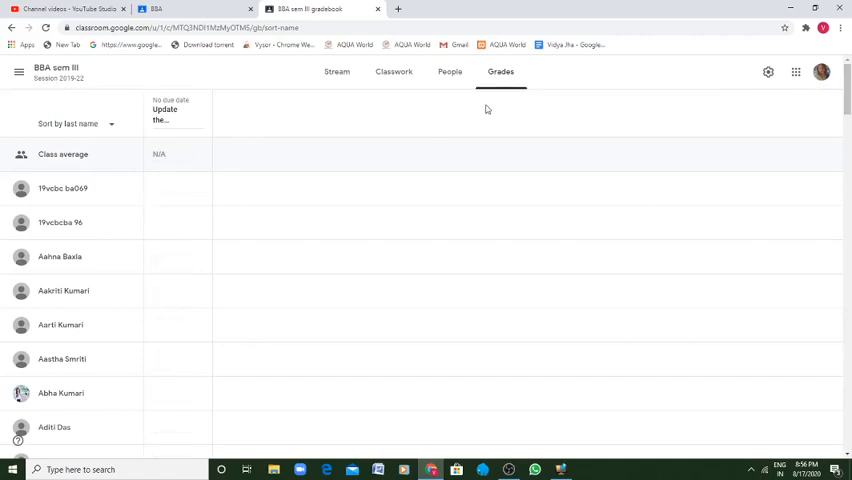
mouse_move(535, 101)
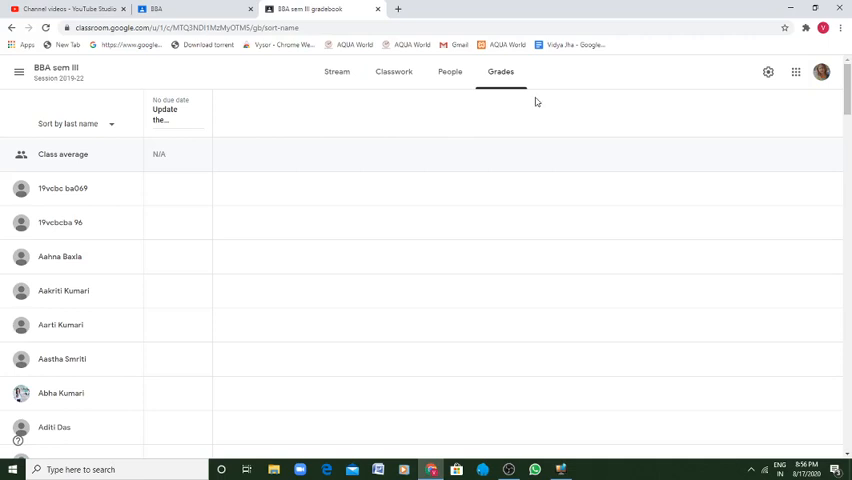
mouse_move(528, 115)
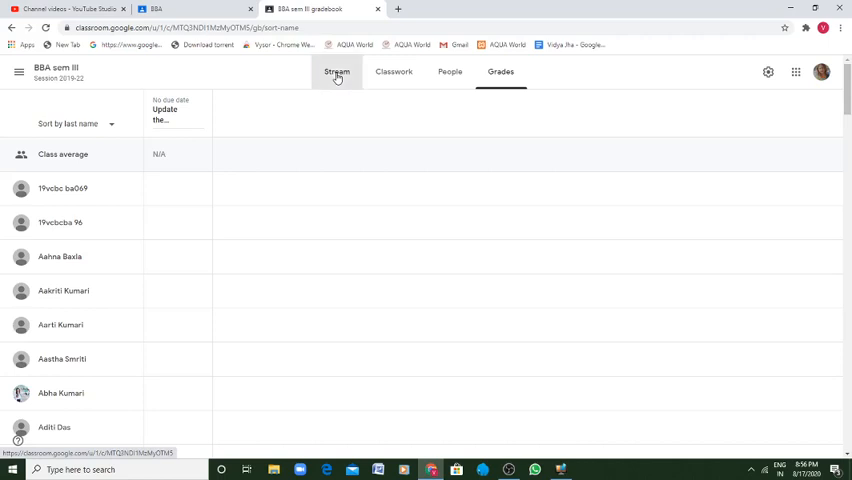
- Begin a BBA sem III stream post, try attaching a YouTube video, then close the dialog
left_click(337, 72)
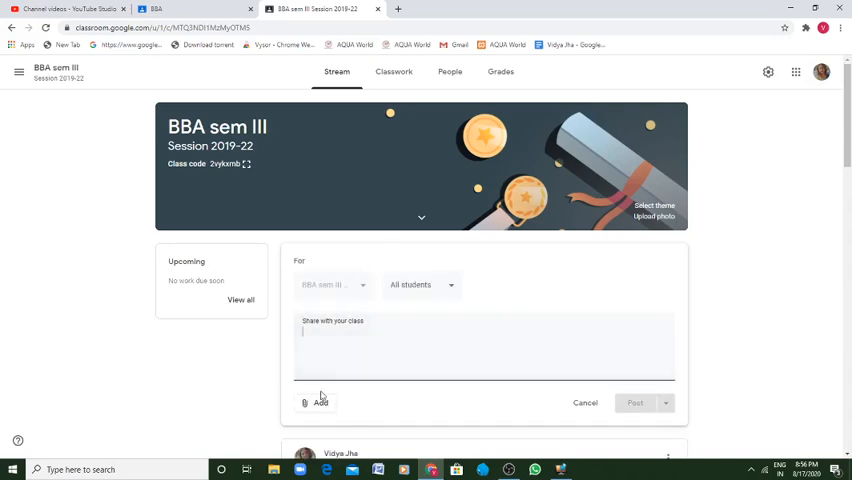
left_click(316, 402)
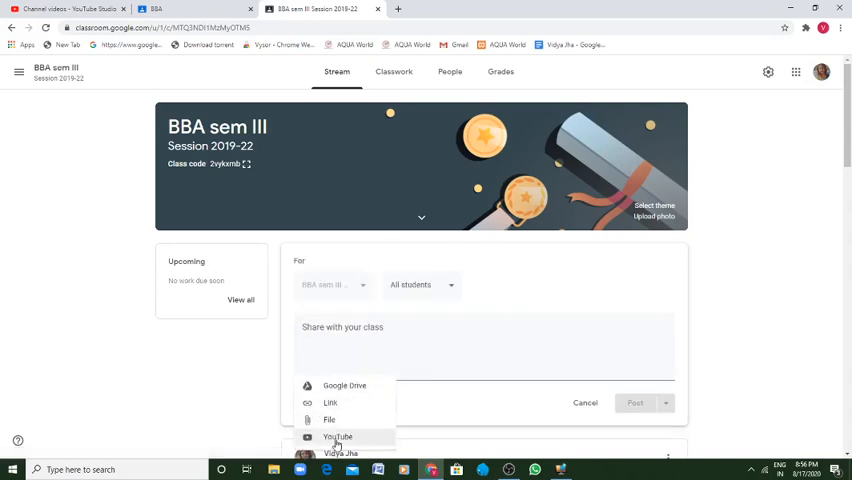
left_click(338, 436)
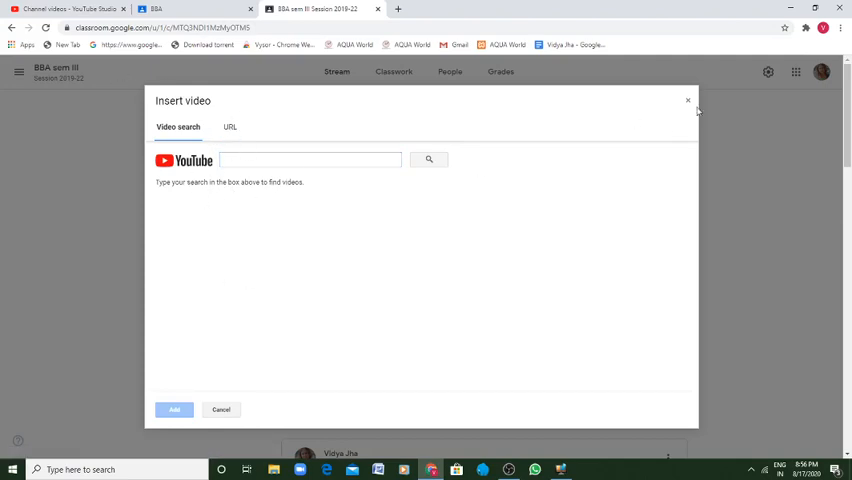
left_click(65, 9)
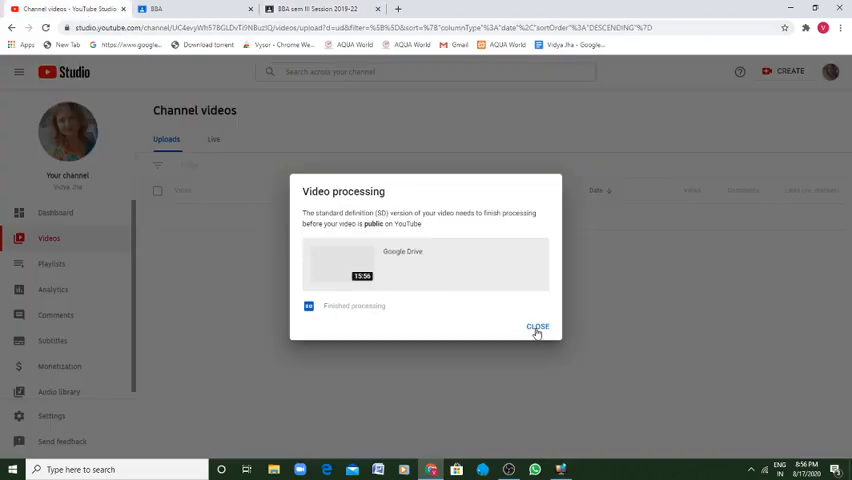
- Copy the share link of the public 15:56 Google Drive video in YouTube Studio
left_click(537, 327)
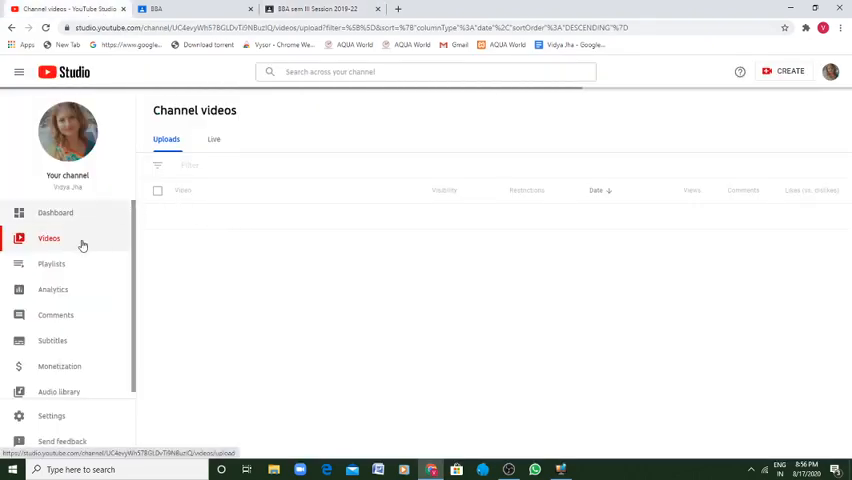
left_click(48, 238)
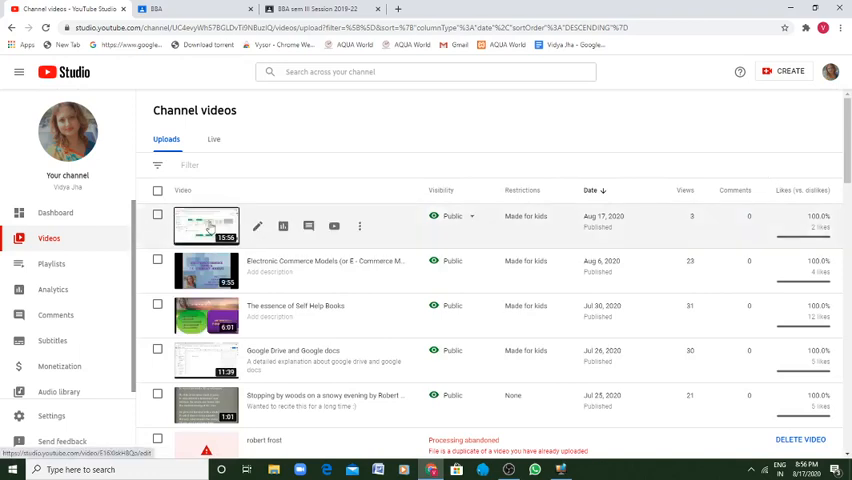
left_click(206, 225)
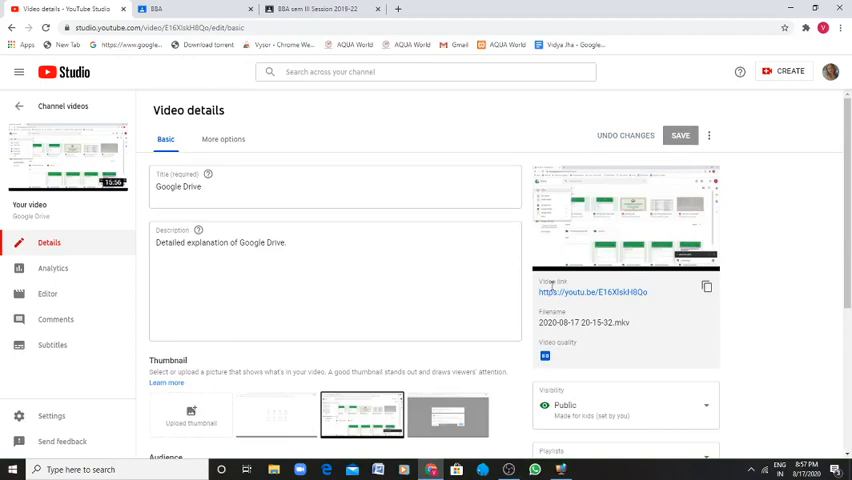
mouse_move(706, 288)
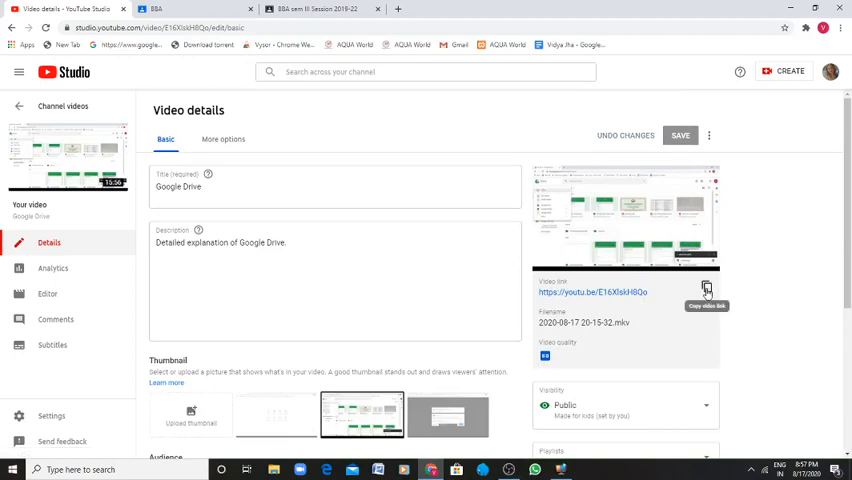
left_click(315, 9)
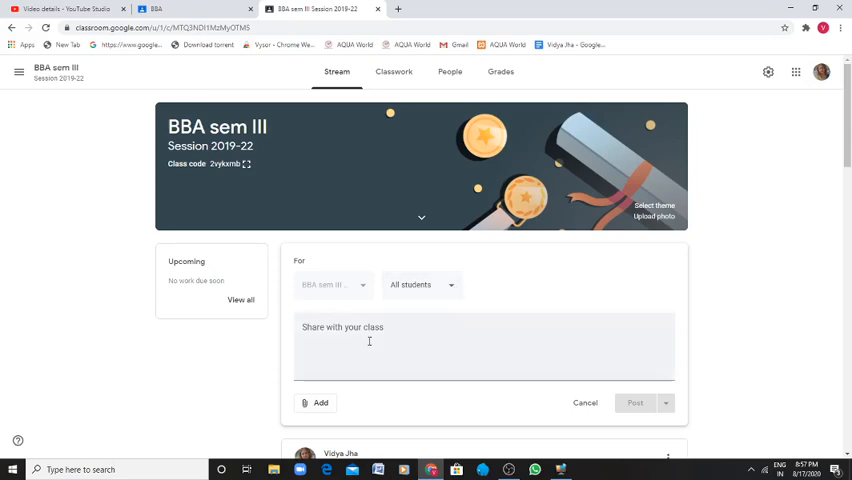
- Search YouTube by the pasted link and attach the Google Drive video result to the post
left_click(316, 402)
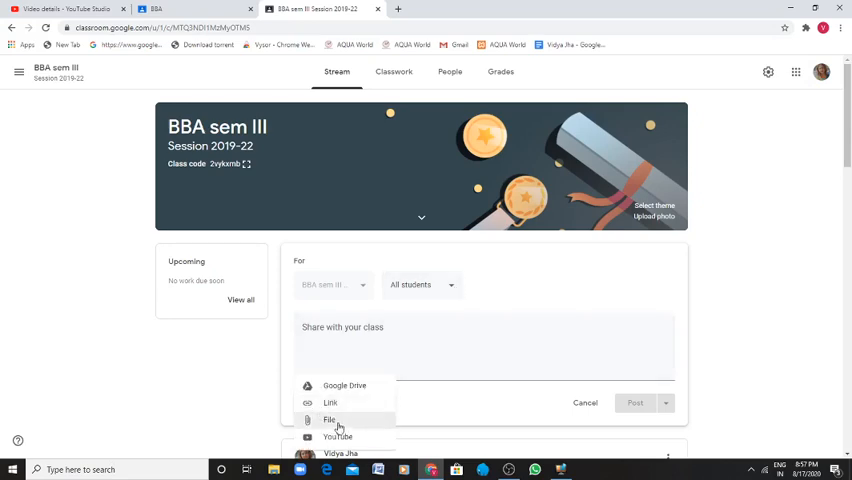
left_click(330, 419)
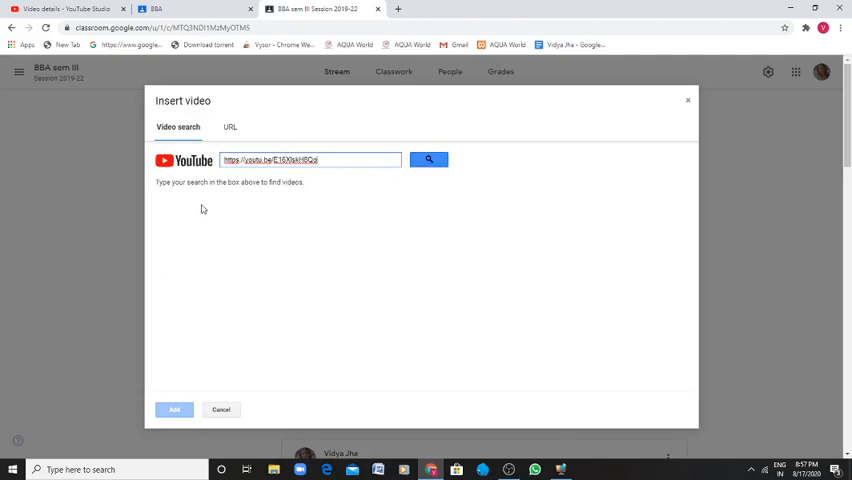
left_click(429, 160)
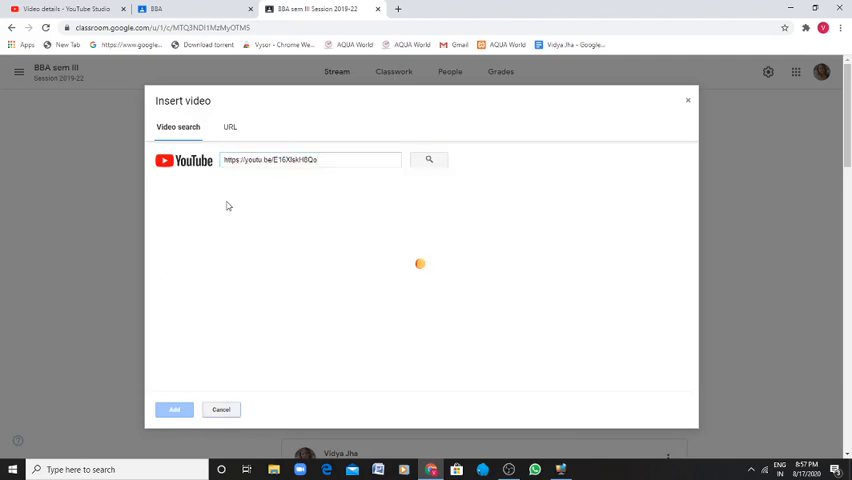
mouse_move(253, 199)
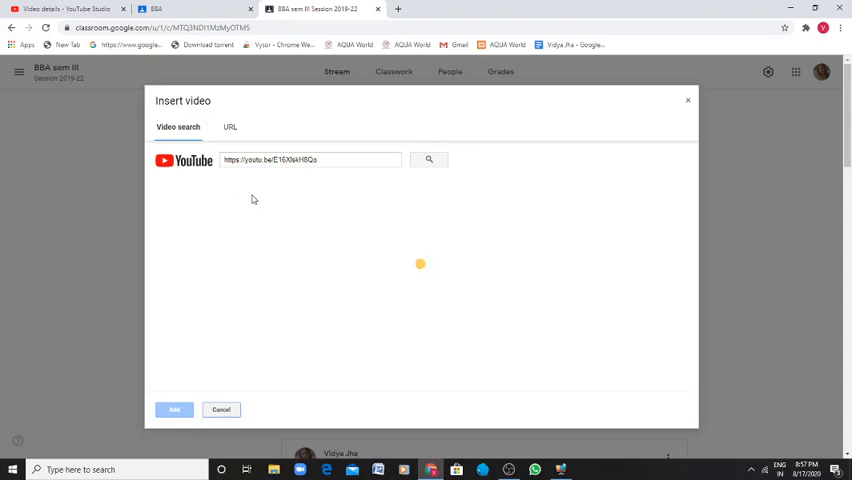
left_click(430, 160)
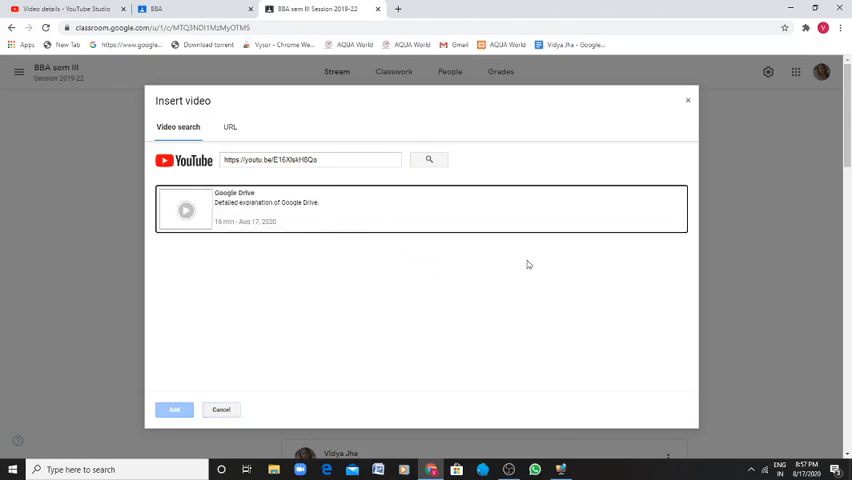
left_click(229, 127)
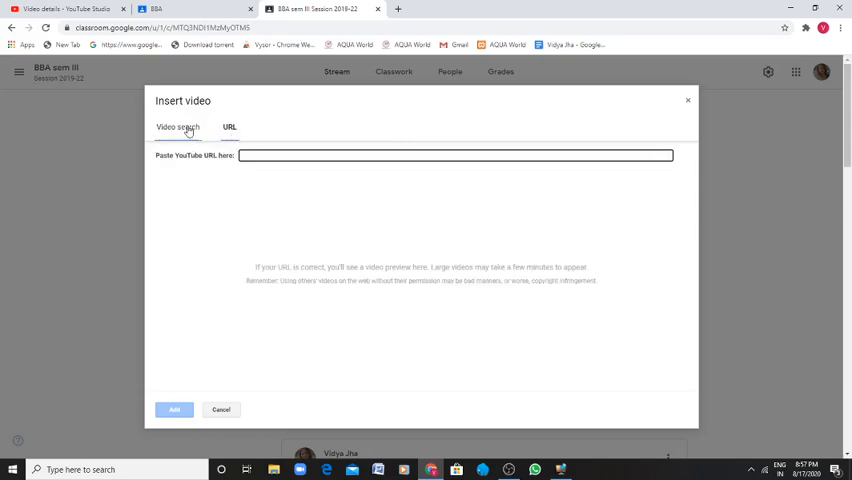
left_click(177, 127)
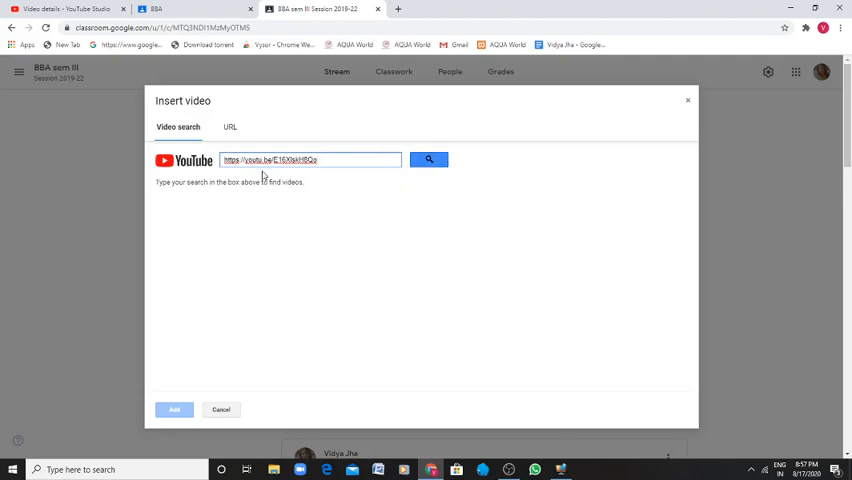
left_click(428, 160)
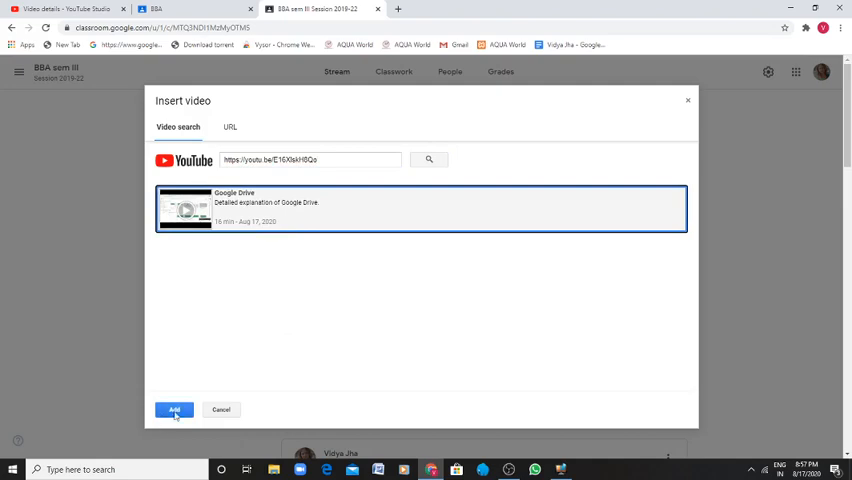
left_click(174, 410)
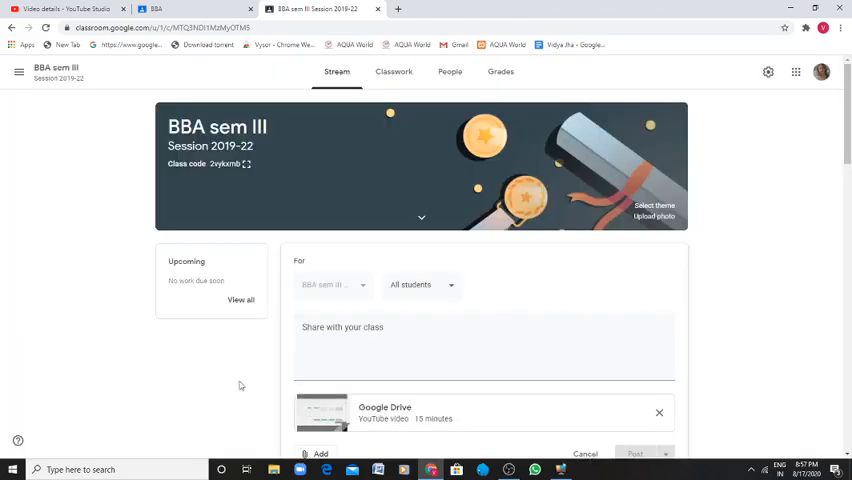
scroll("down", 3)
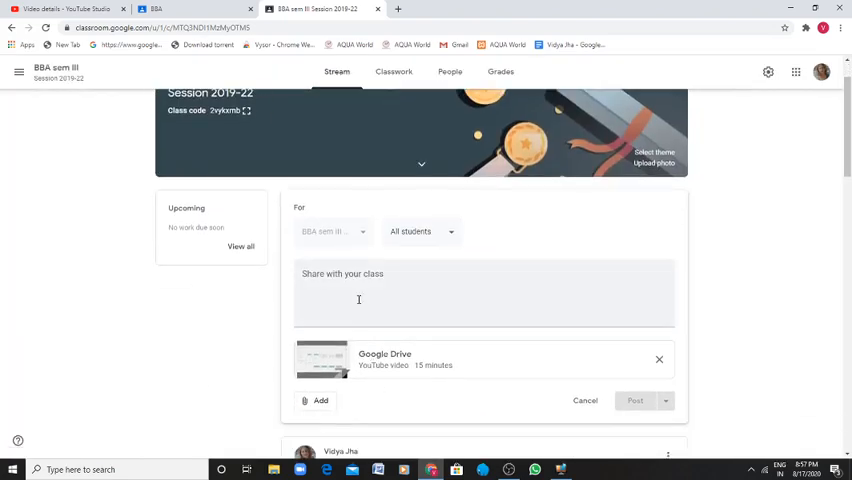
- Write 'Kindly watch the entire video to update yourself with google drive.' and post it
left_click(355, 300)
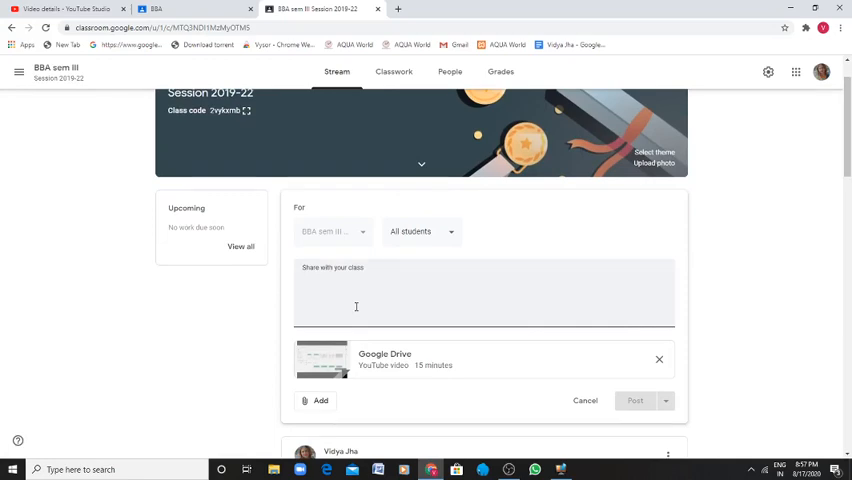
type("Kindly watch the entire video to")
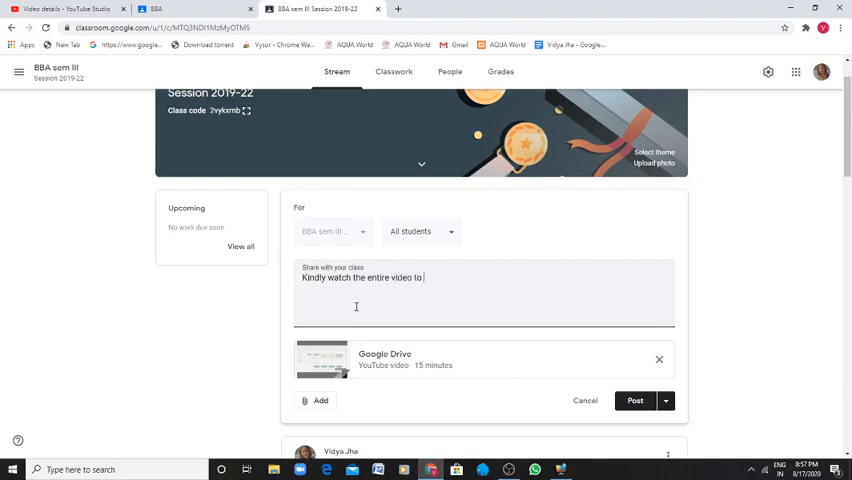
type("update")
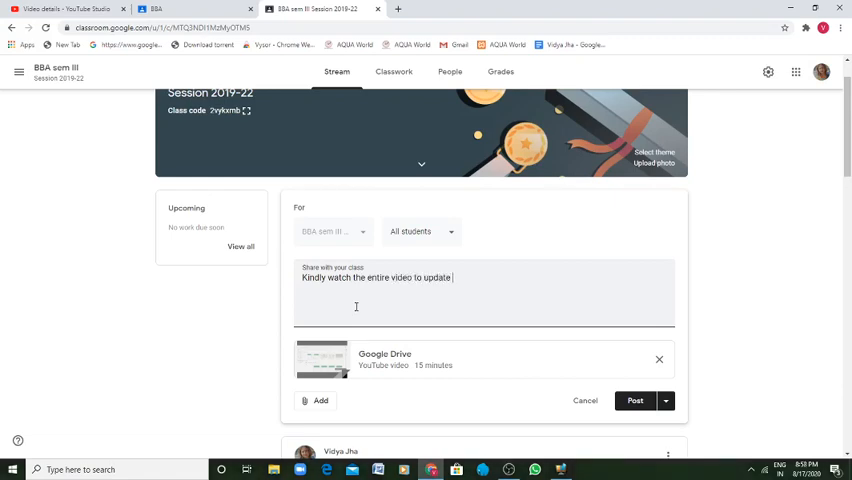
type("yourself with")
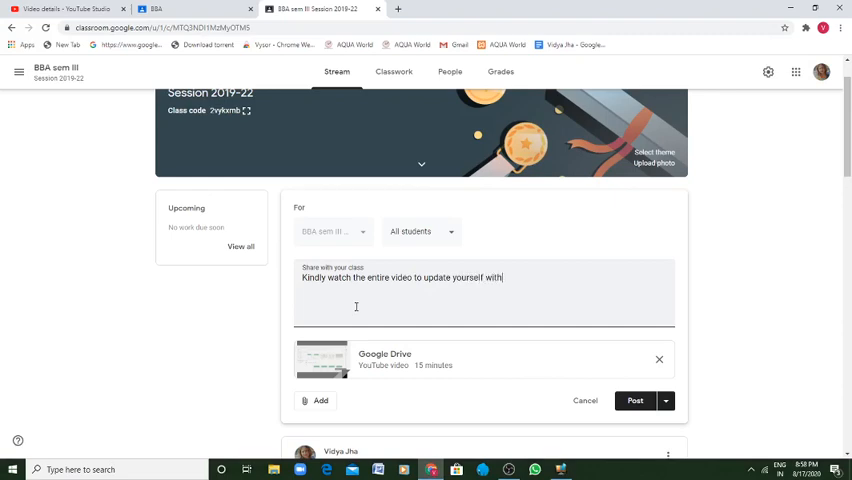
type("google drive")
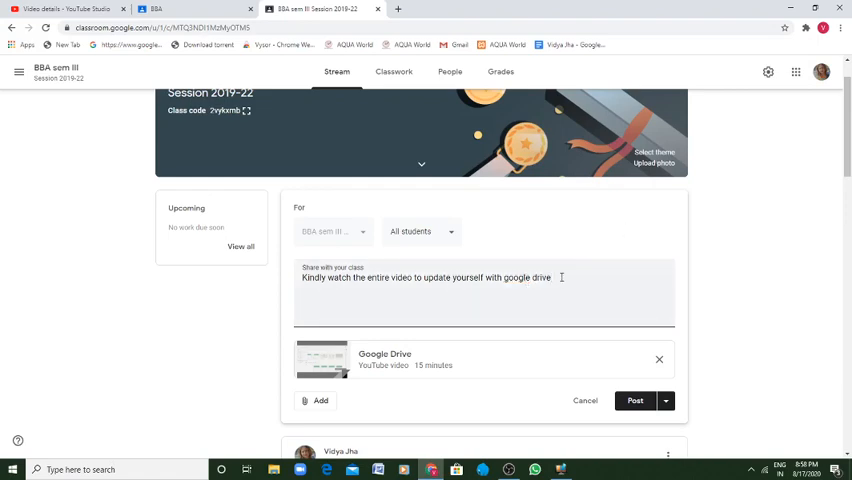
type(".")
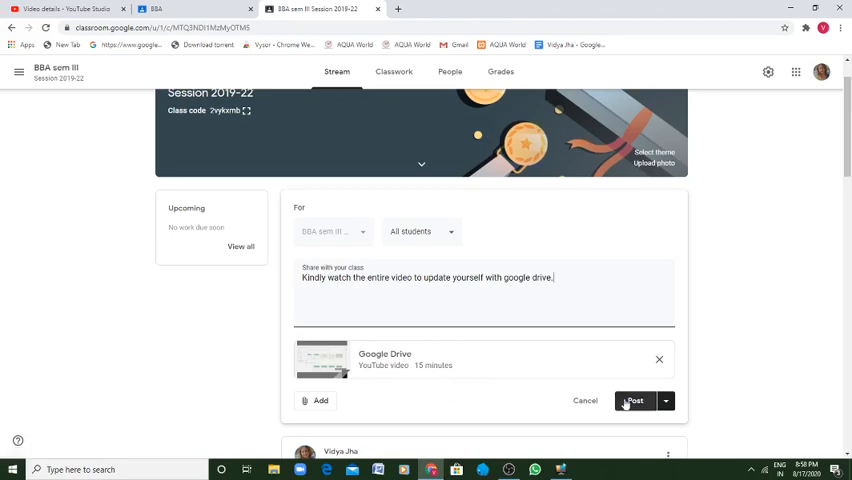
left_click(634, 401)
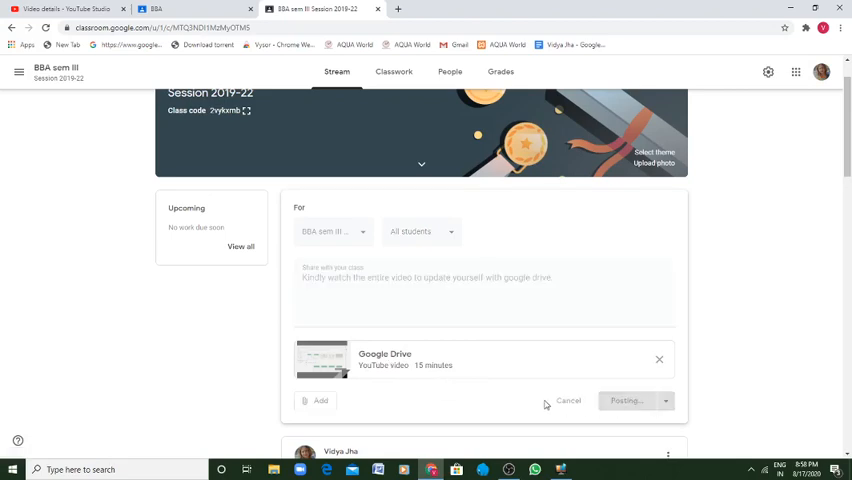
- Finish posting so the announcement with the Google Drive video tops the BBA sem III stream
left_click(625, 401)
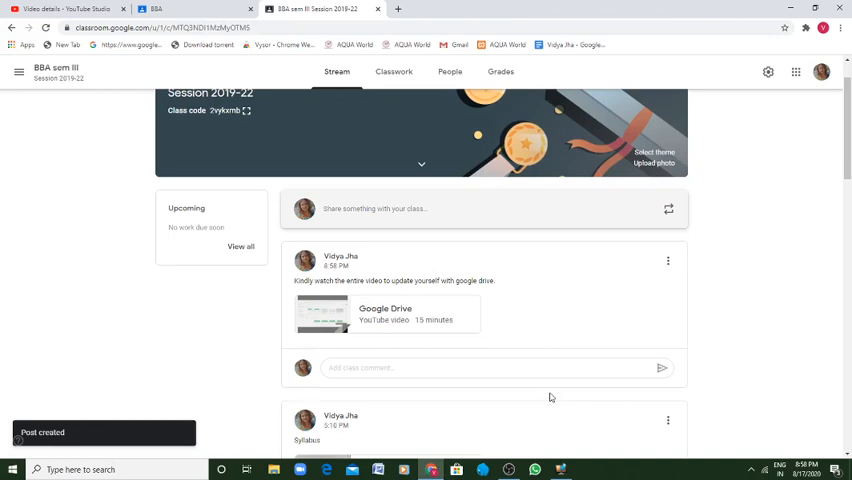
mouse_move(558, 400)
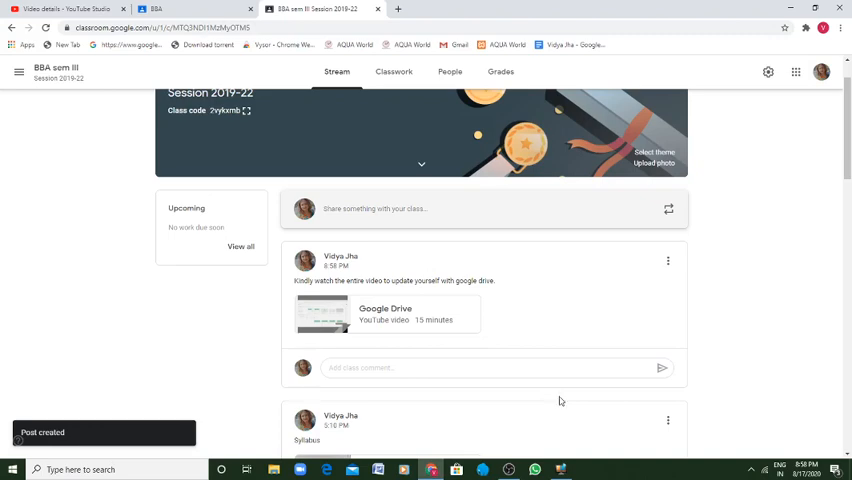